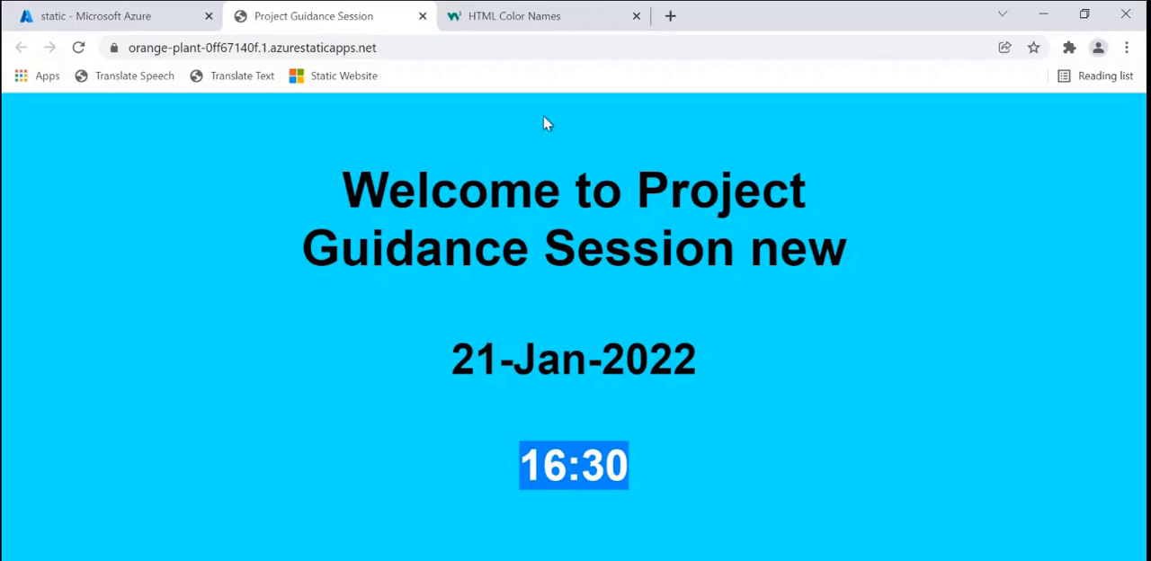
- Close the two extra tabs, open Cognitive Services via portal search, then return Home
left_click(108, 16)
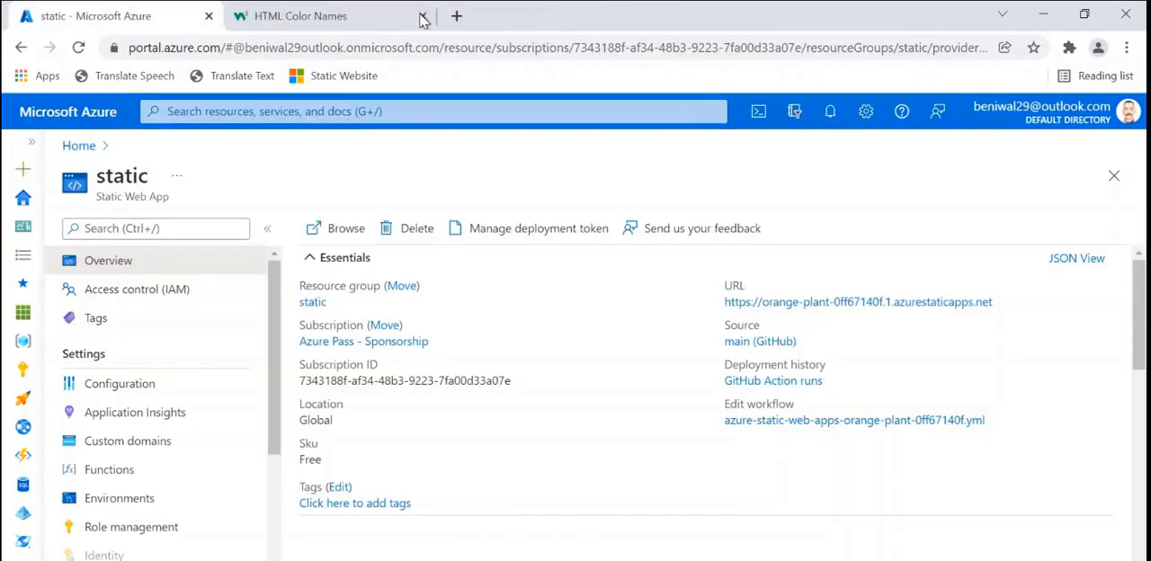
left_click(424, 16)
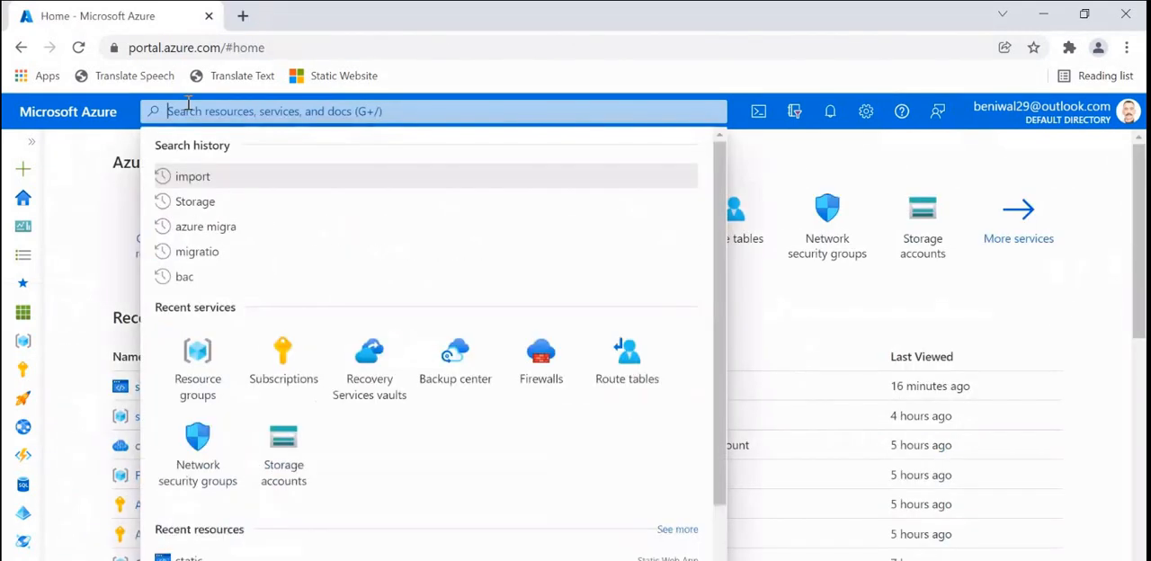
type("Cogni")
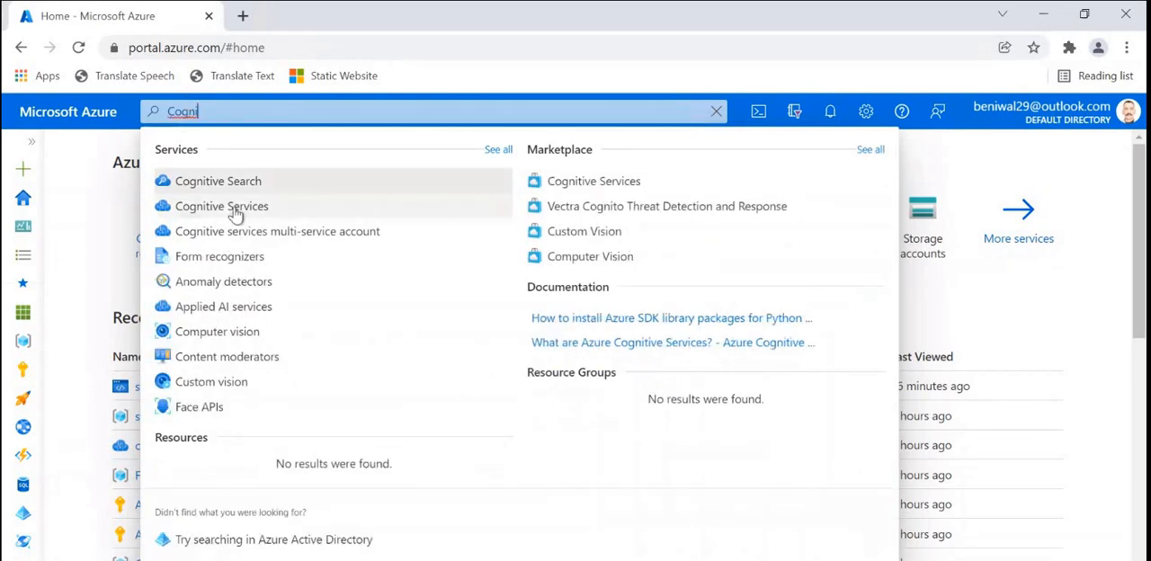
left_click(221, 206)
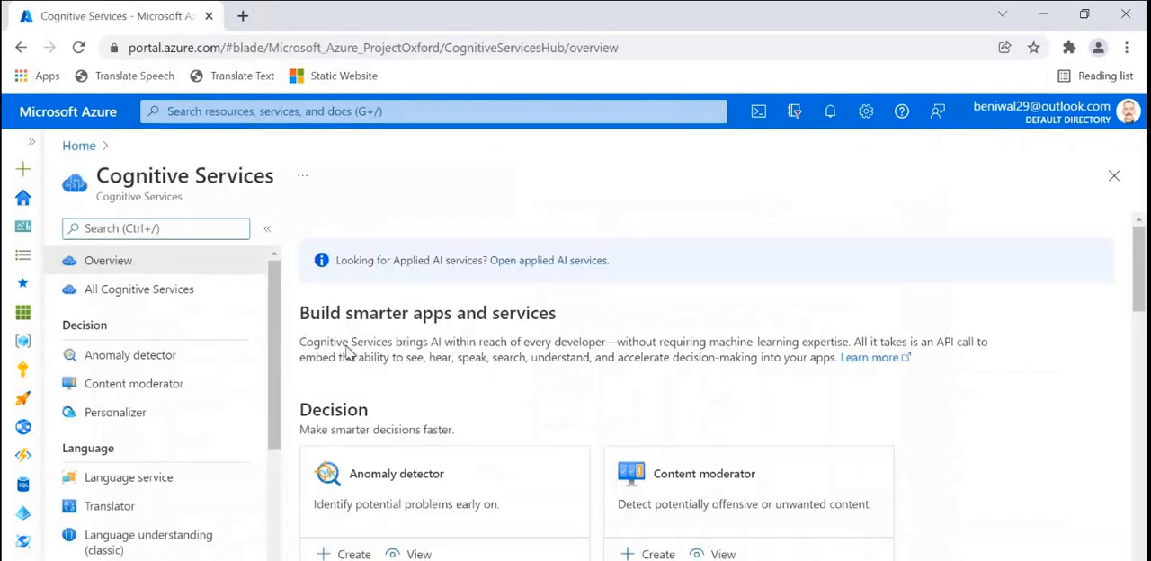
left_click(78, 145)
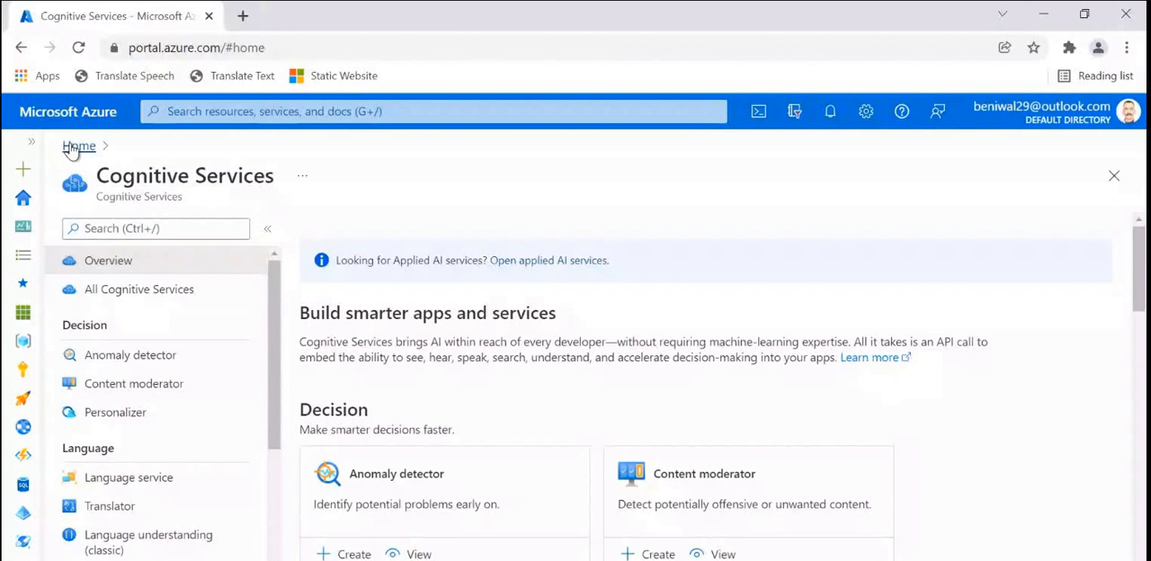
left_click(79, 145)
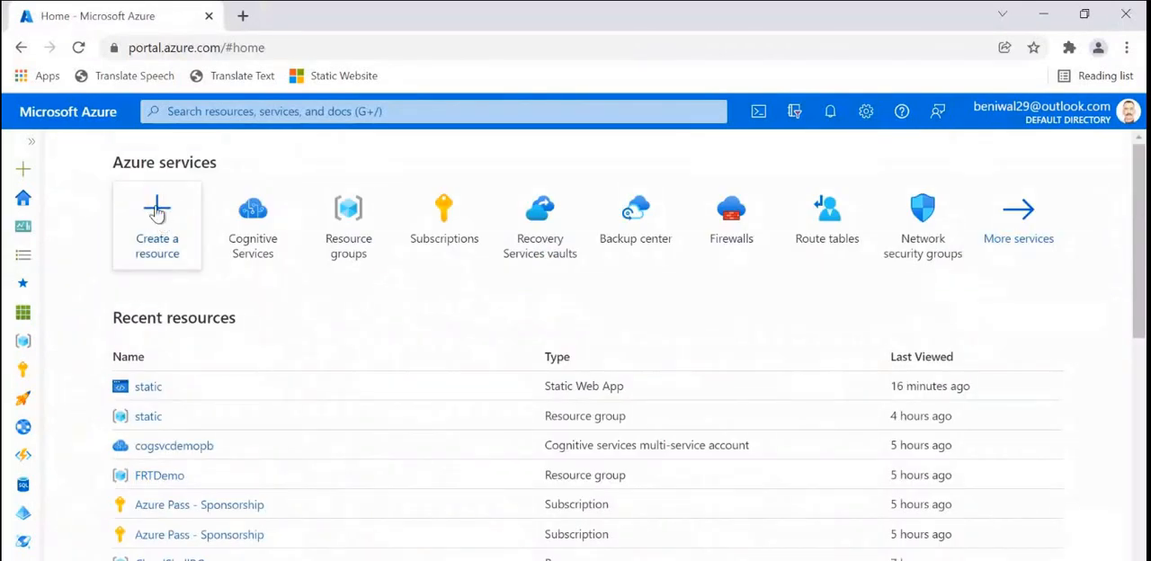
mouse_move(157, 207)
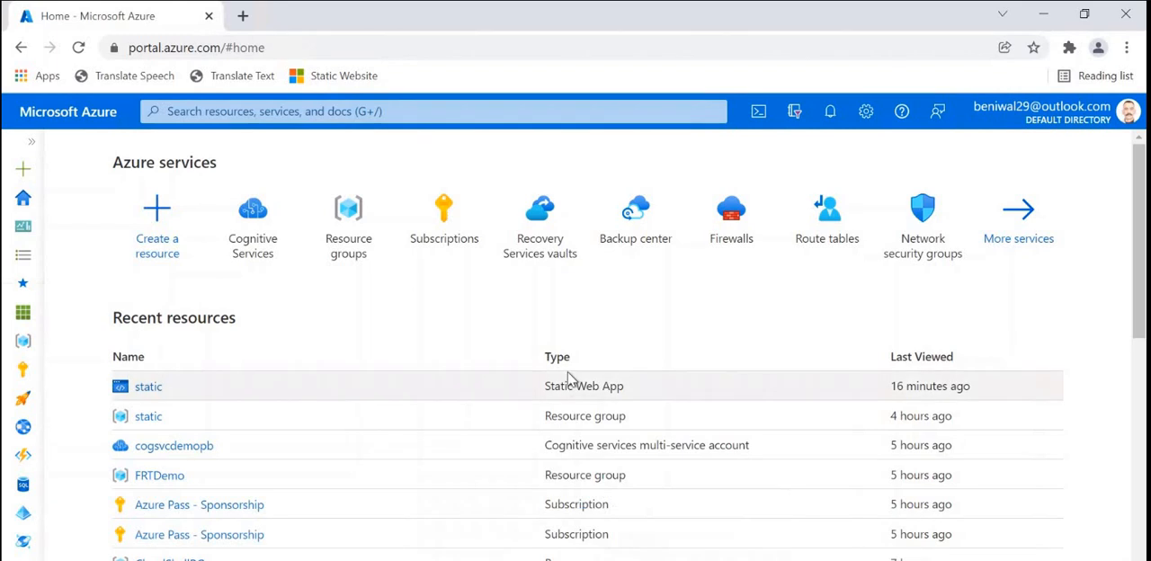
mouse_move(555, 406)
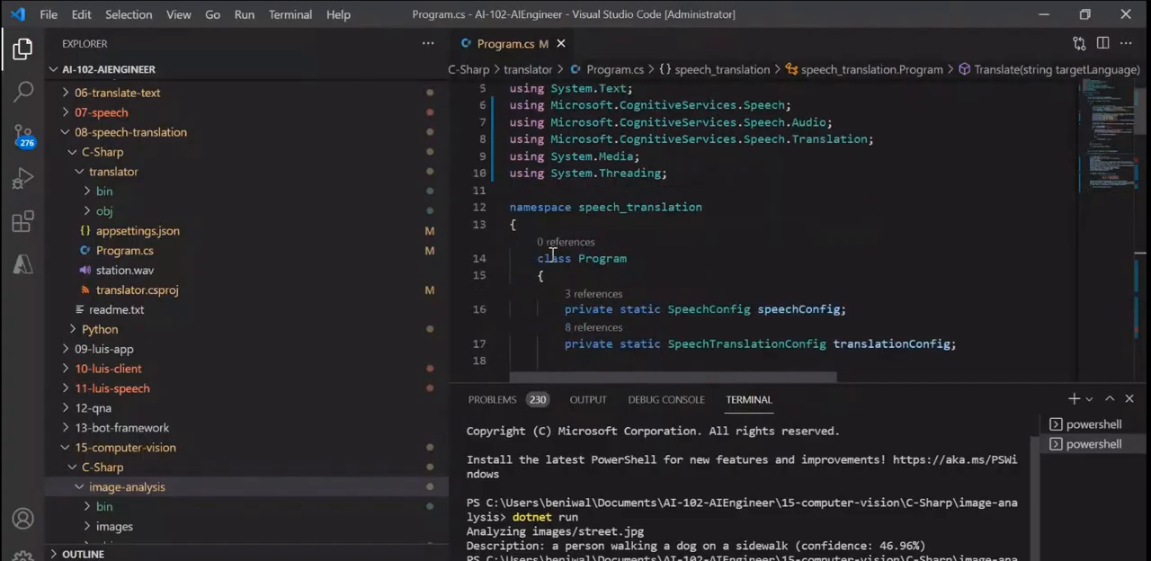
scroll("down", 3)
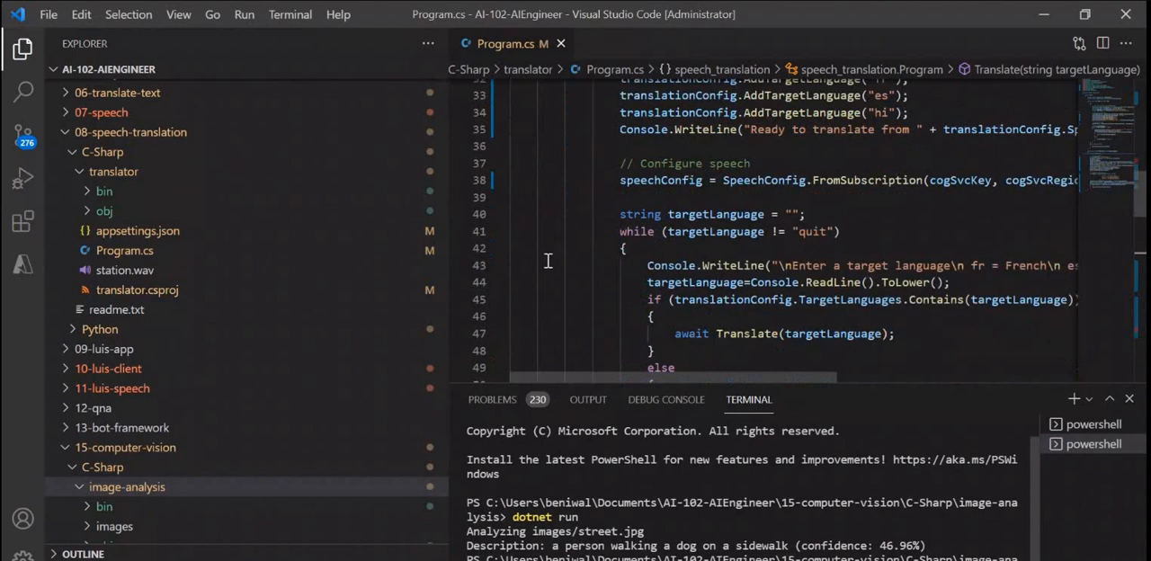
scroll("down", 3)
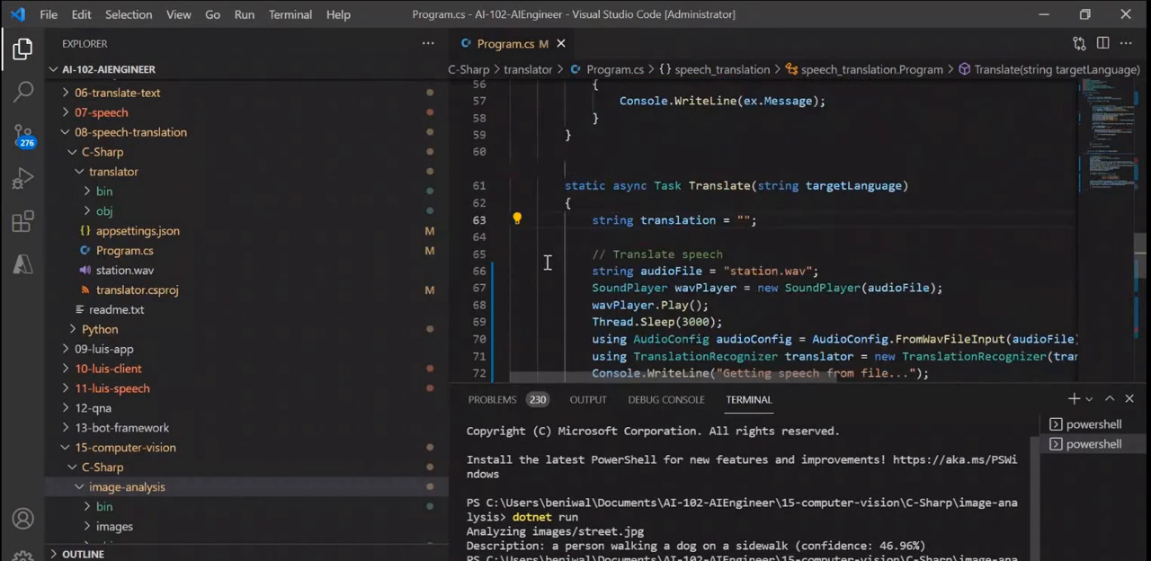
scroll("down", 3)
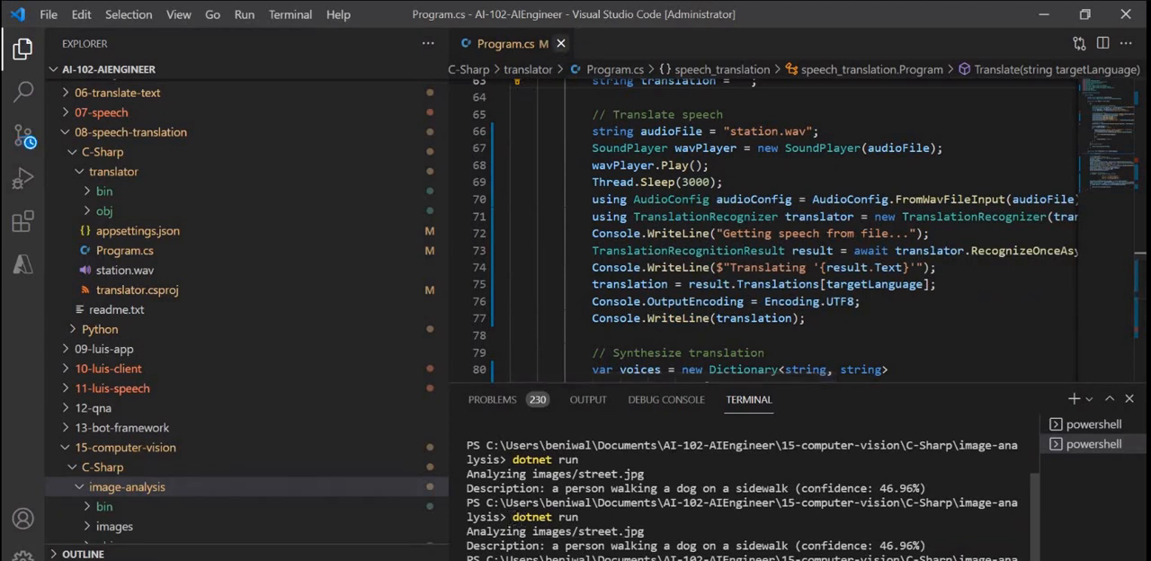
left_click(560, 43)
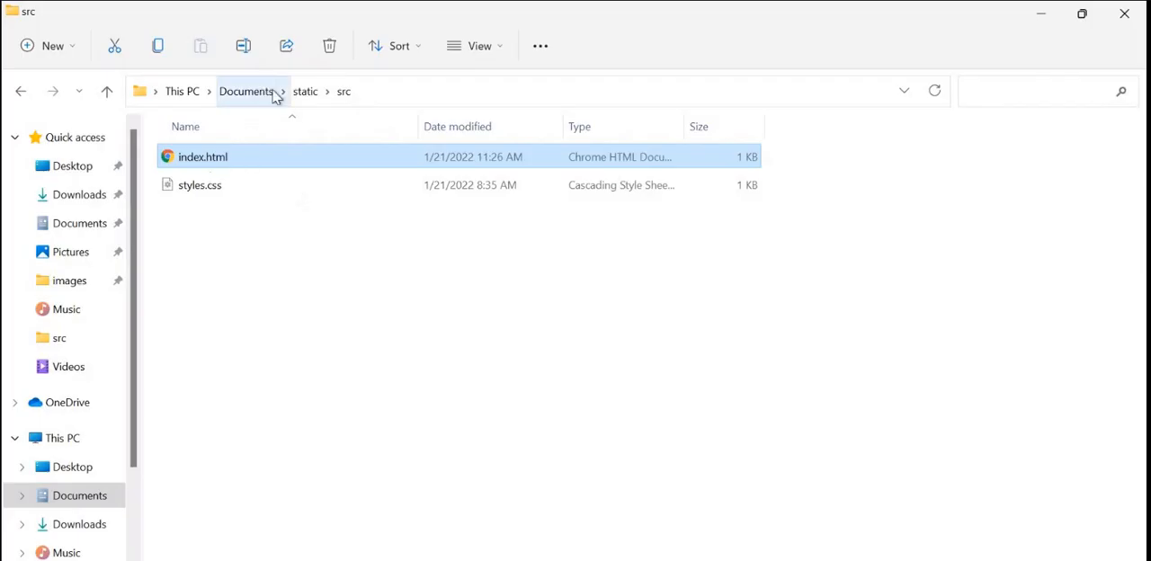
- Browse from Documents through AI-102-AIEngineer to the image-analysis images folder and open street.jpg
left_click(245, 91)
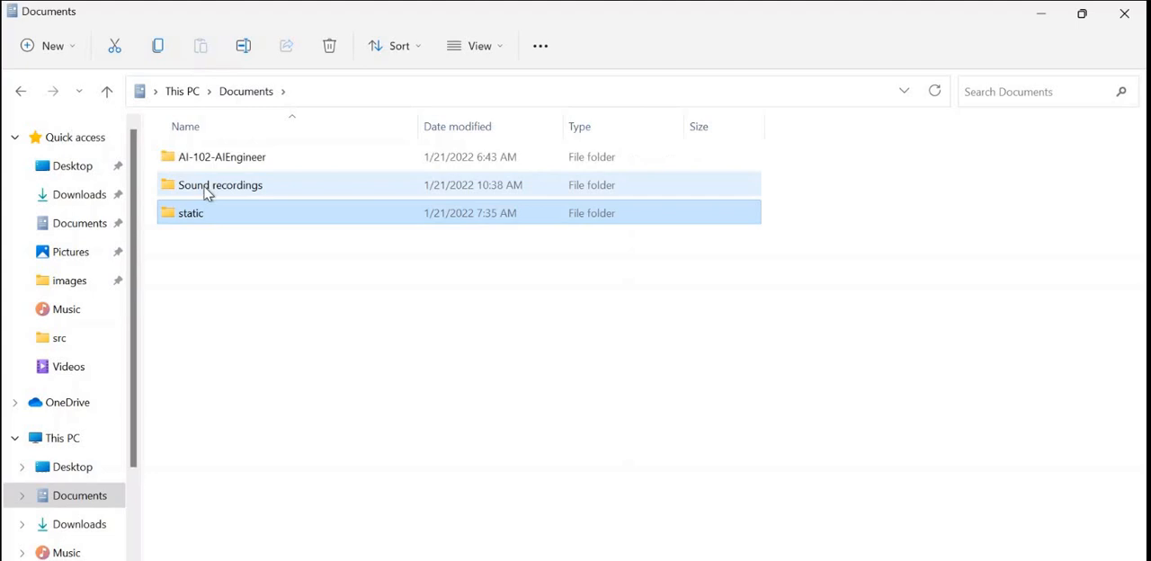
double_click(222, 156)
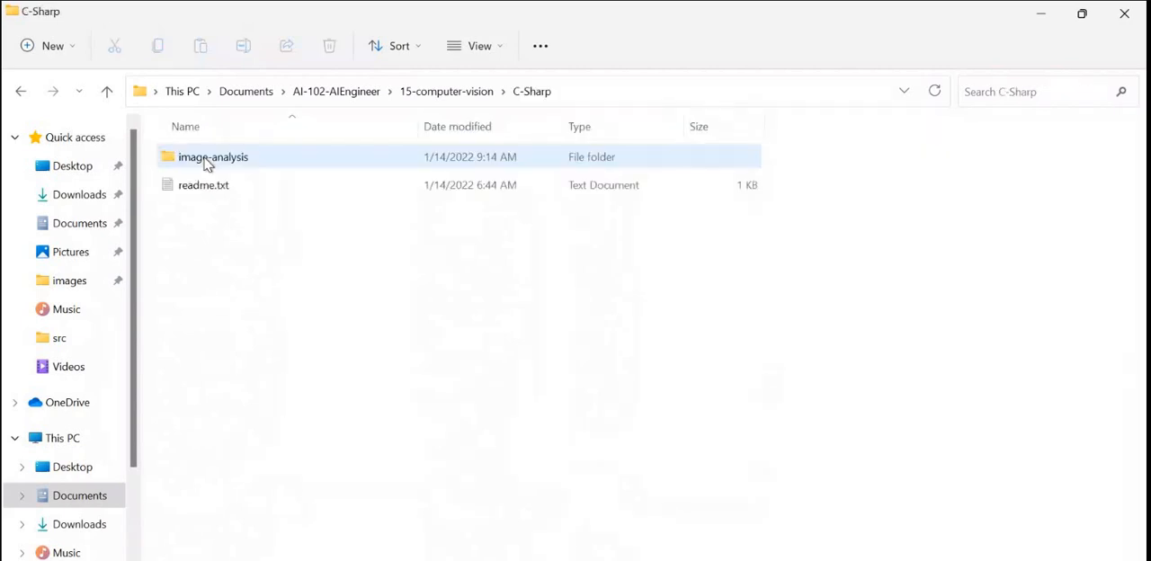
double_click(213, 157)
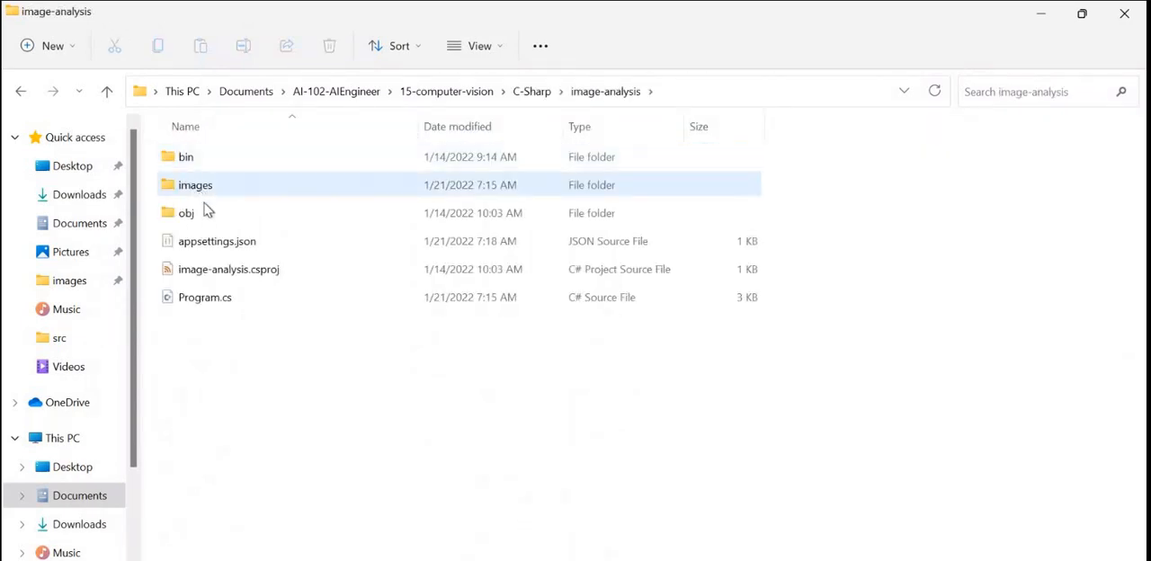
double_click(195, 185)
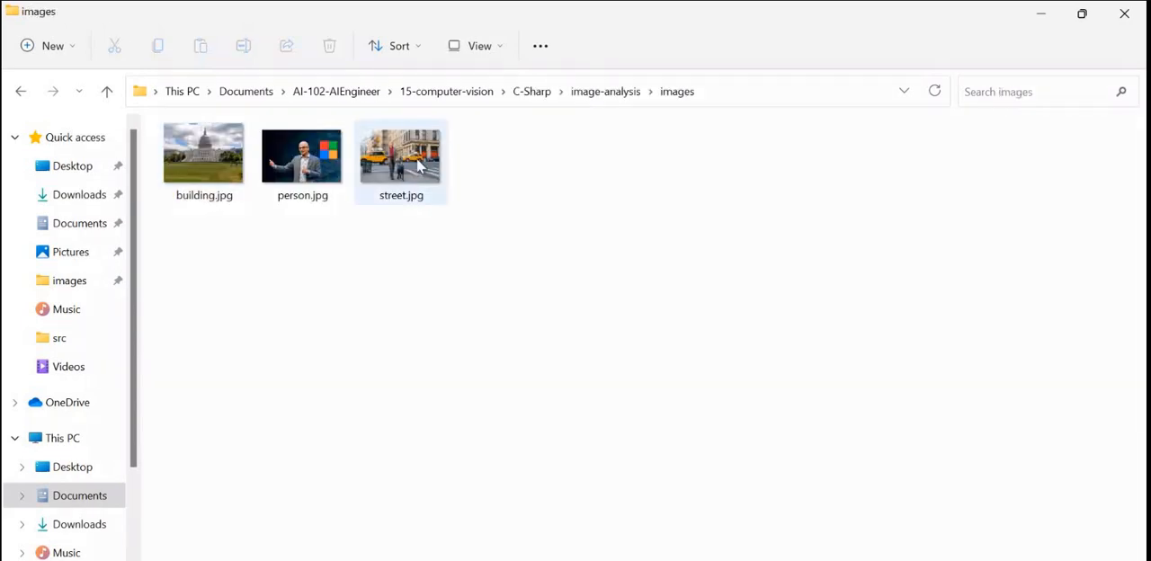
double_click(400, 155)
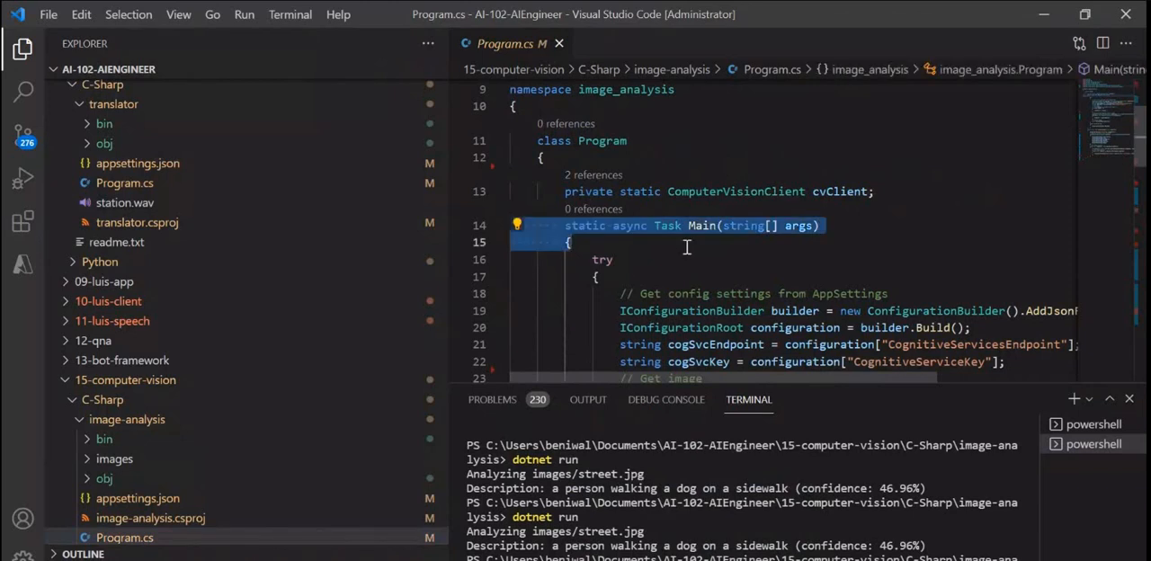
scroll("down", 3)
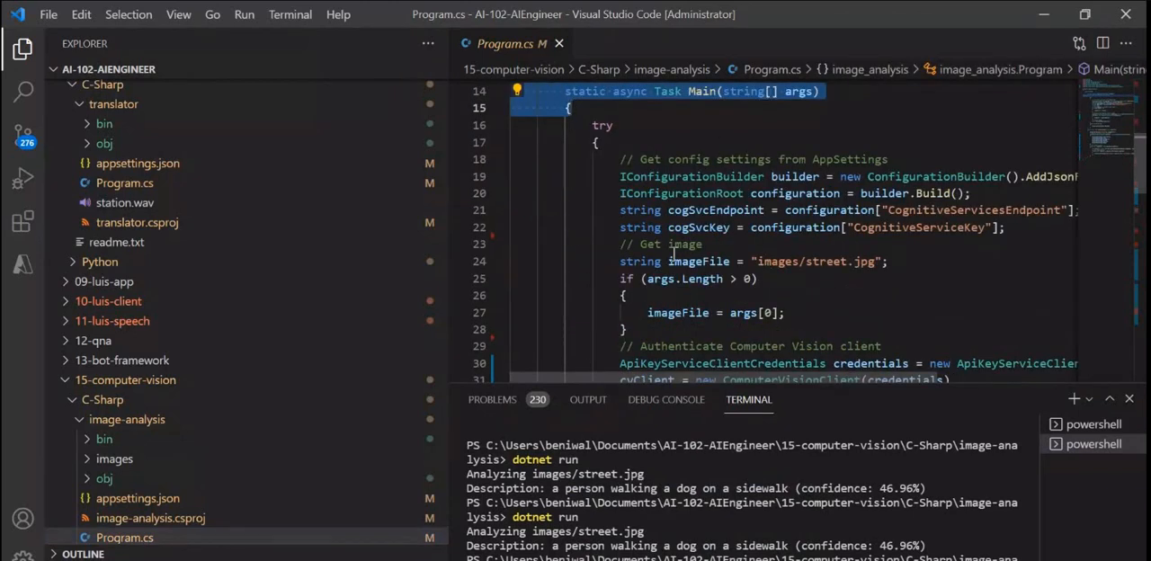
scroll("down", 3)
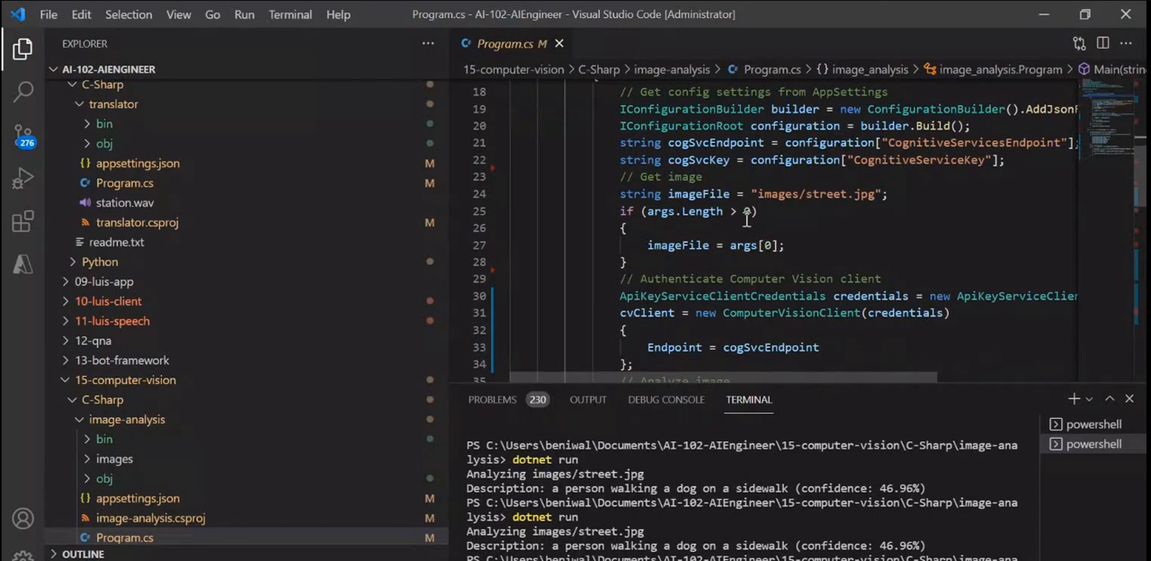
double_click(772, 194)
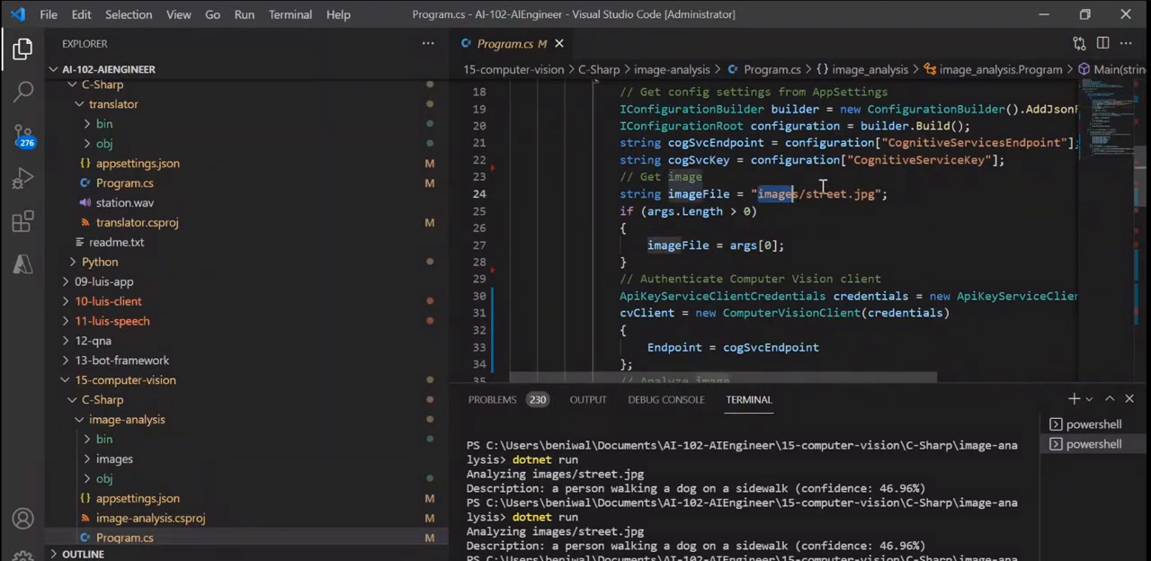
double_click(815, 193)
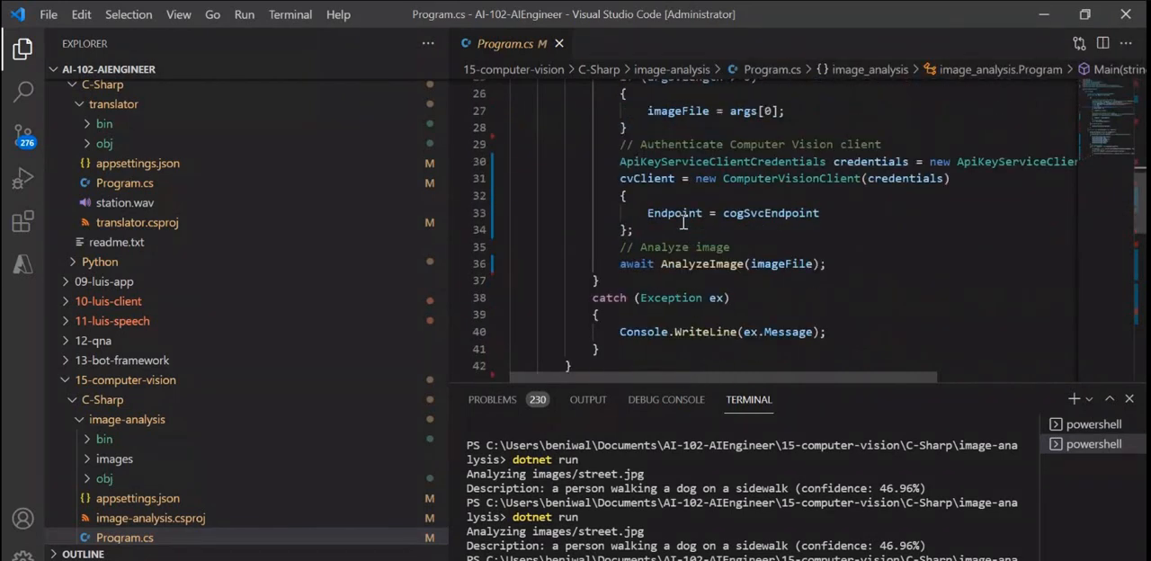
scroll("down", 3)
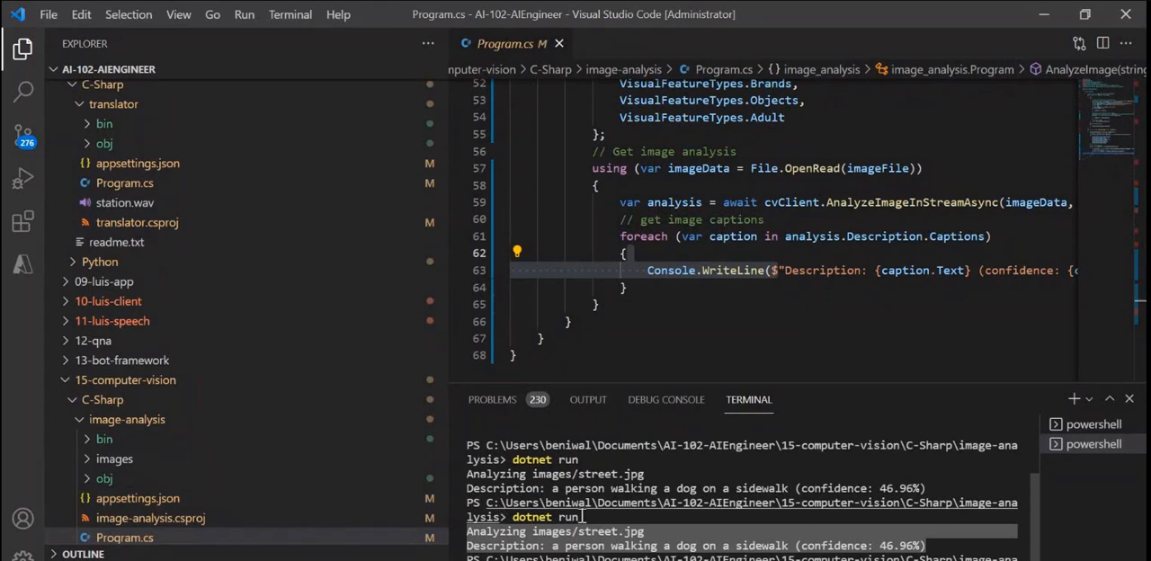
mouse_move(598, 532)
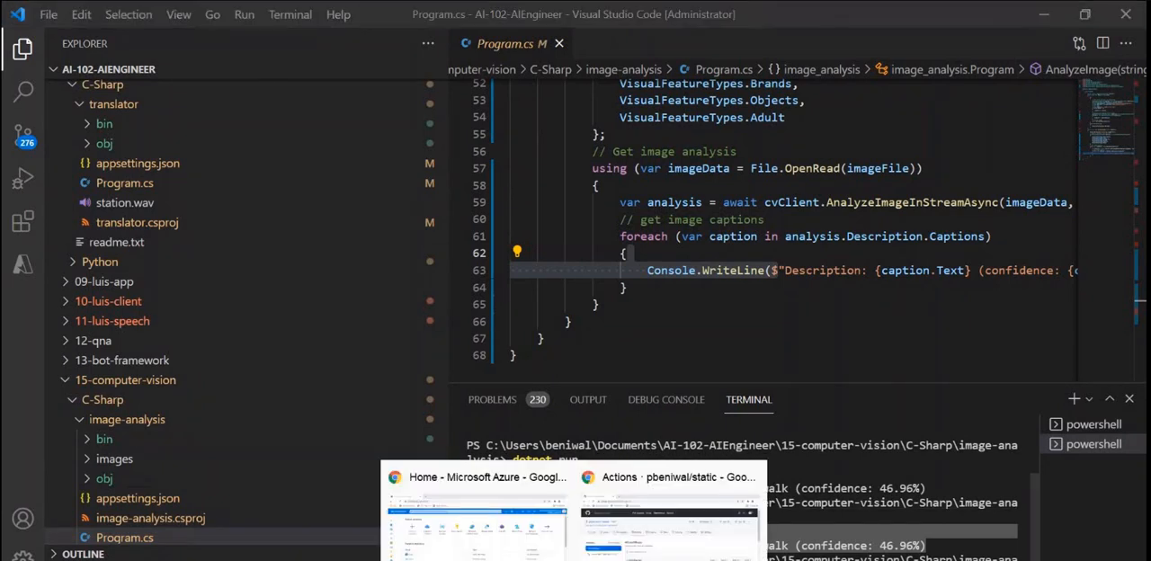
- Search Google for flowers and save the red roses bouquet photo as 90926mx.jpg
left_click(669, 476)
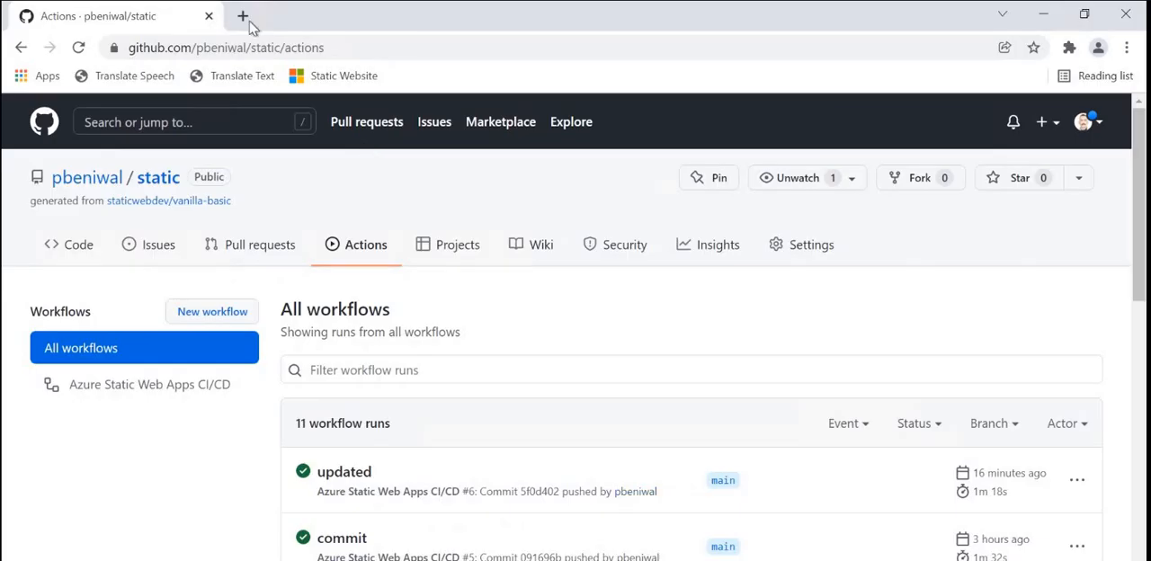
left_click(242, 15)
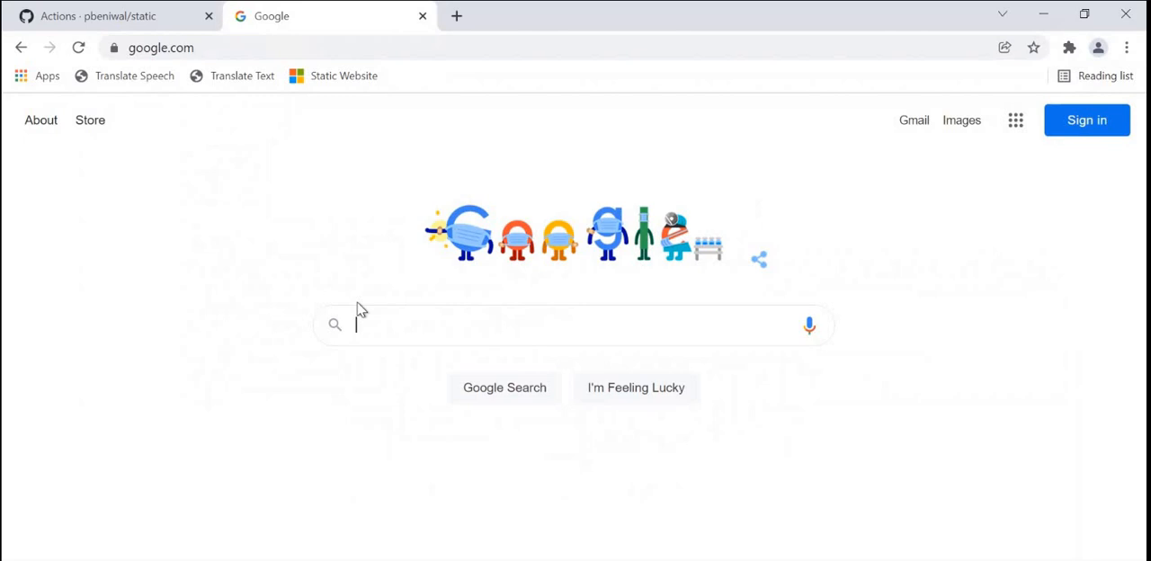
type("flo")
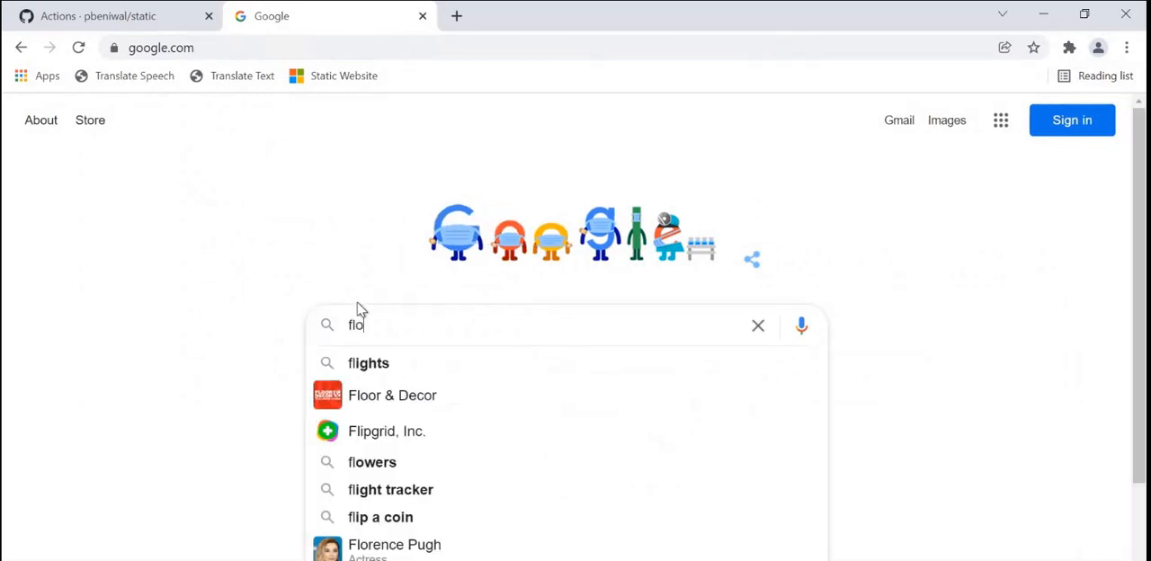
left_click(372, 461)
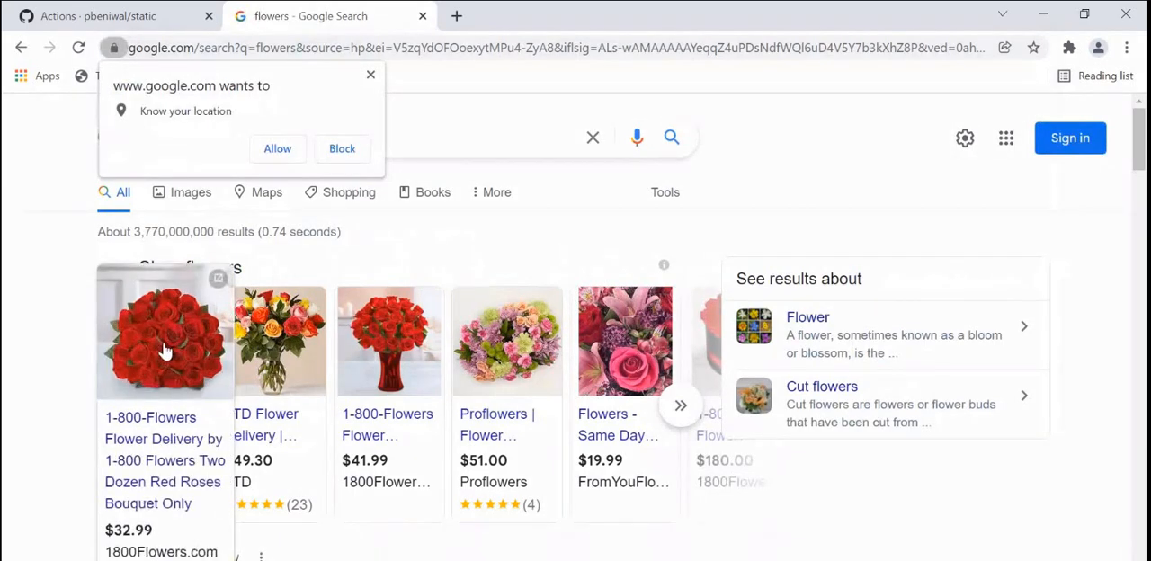
left_click(165, 341)
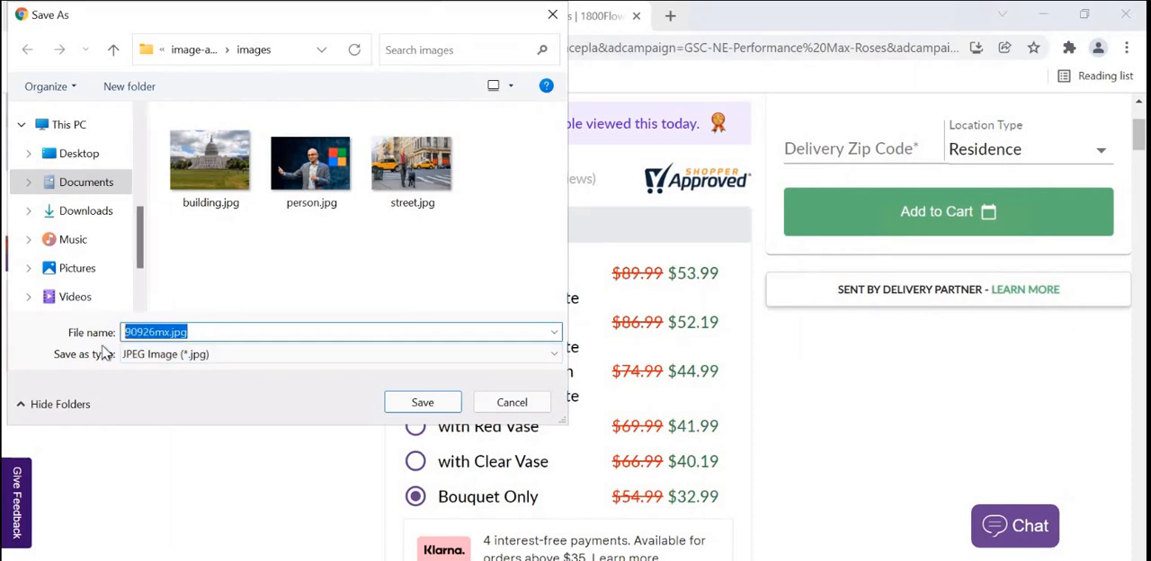
left_click(422, 402)
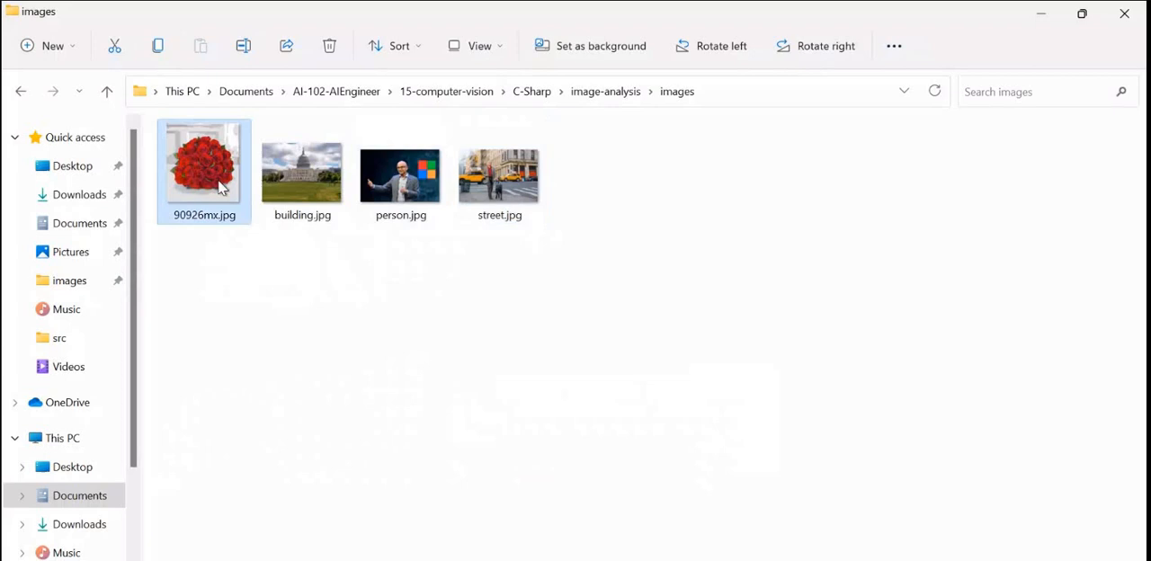
- View 90926mx.jpg in Photos, close it, and Alt+Tab to another window
double_click(204, 167)
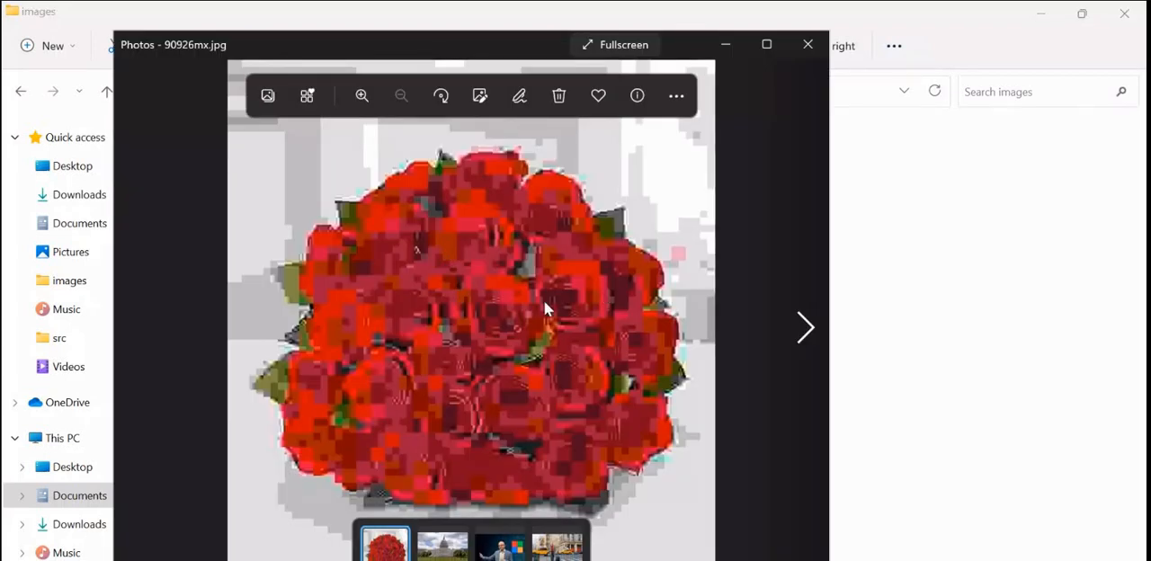
mouse_move(540, 242)
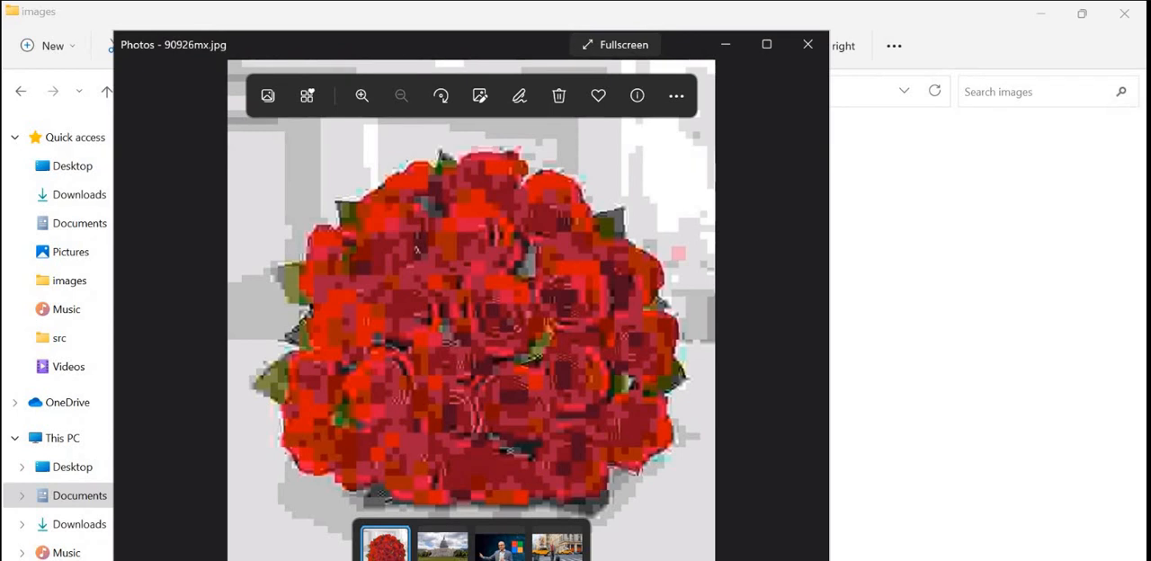
left_click(441, 544)
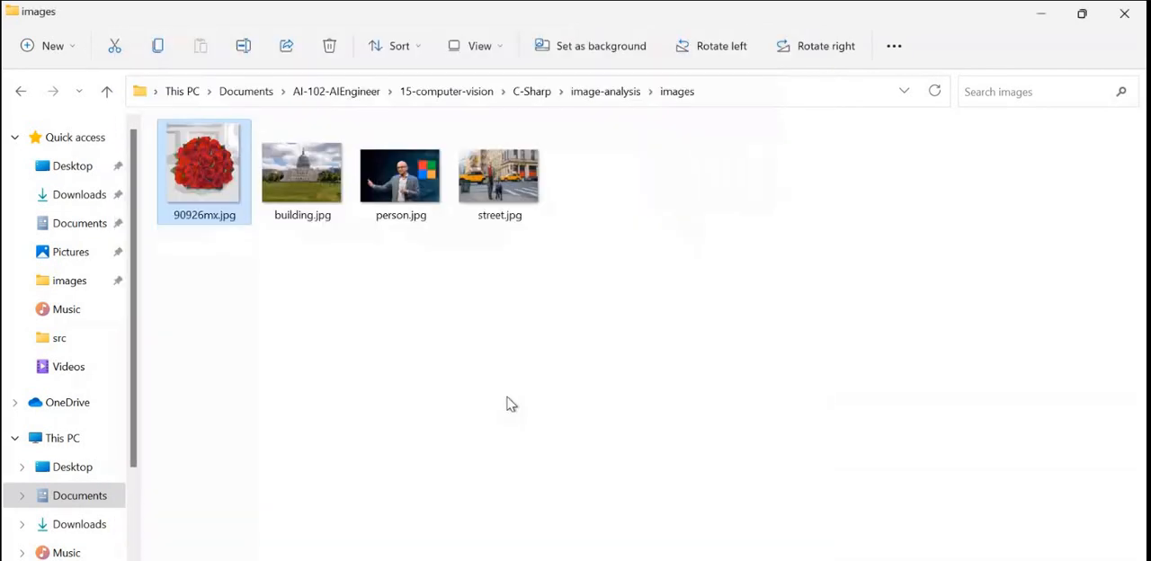
key("alt+tab")
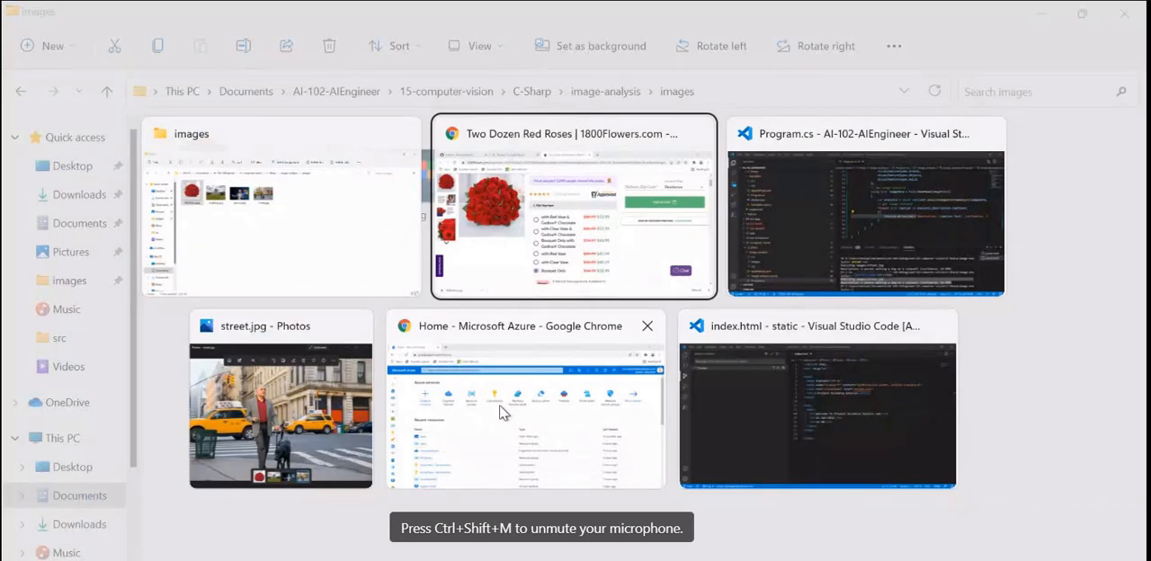
- Change the Program.cs image path from street to 90926mx.jpg and rerun, getting 'map' at 60.82%
left_click(863, 207)
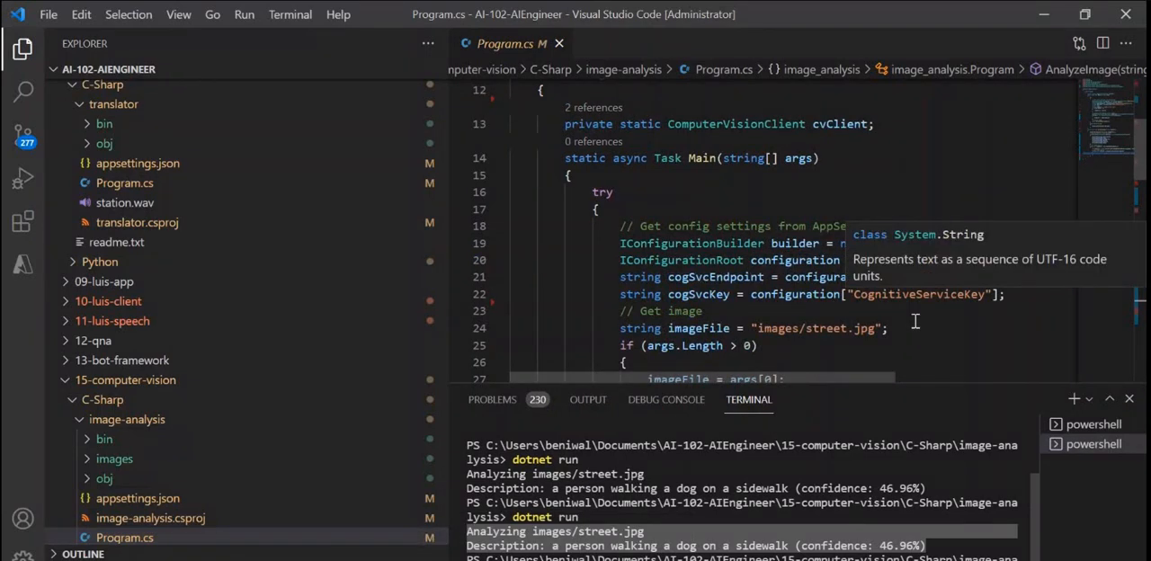
double_click(823, 262)
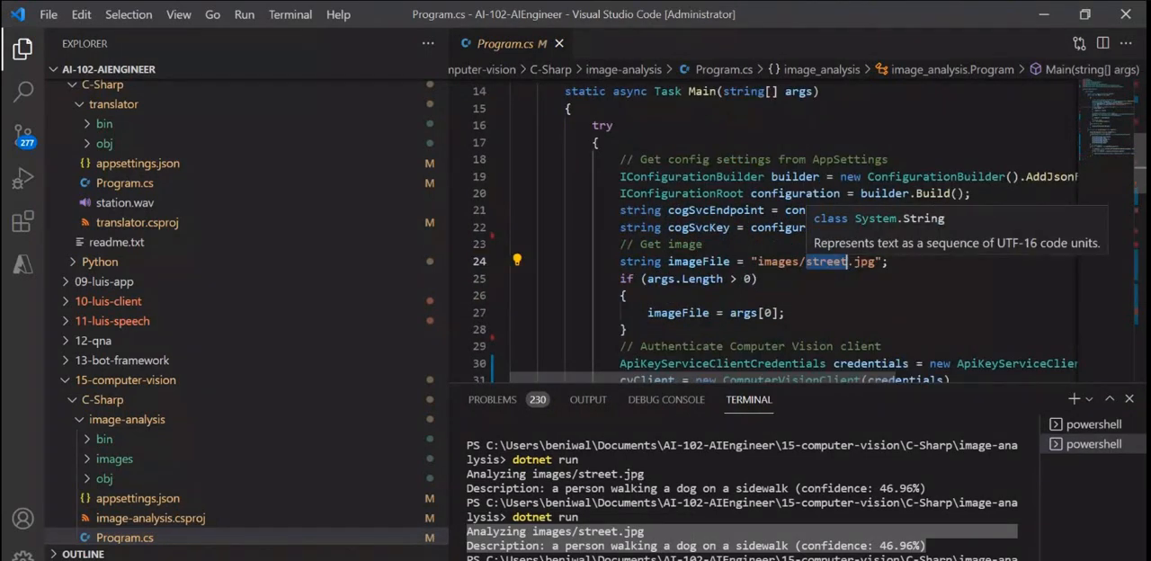
type("90926mx.jpg")
left_click(743, 556)
type("dotnet run")
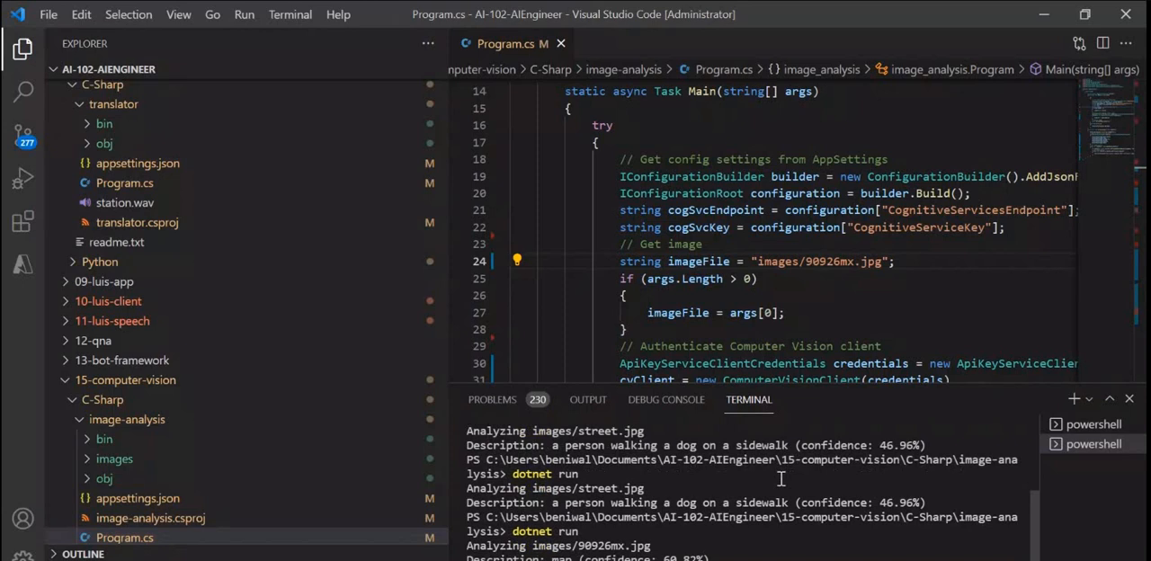
scroll("down", 3)
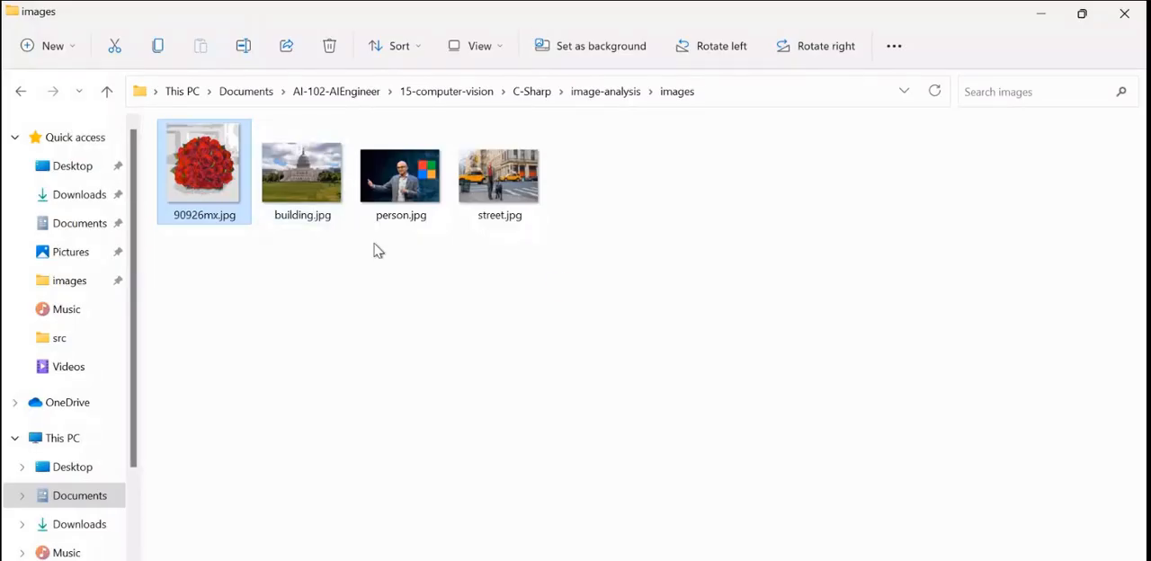
- Move from File Explorer back to the browser's flowers search results
double_click(204, 166)
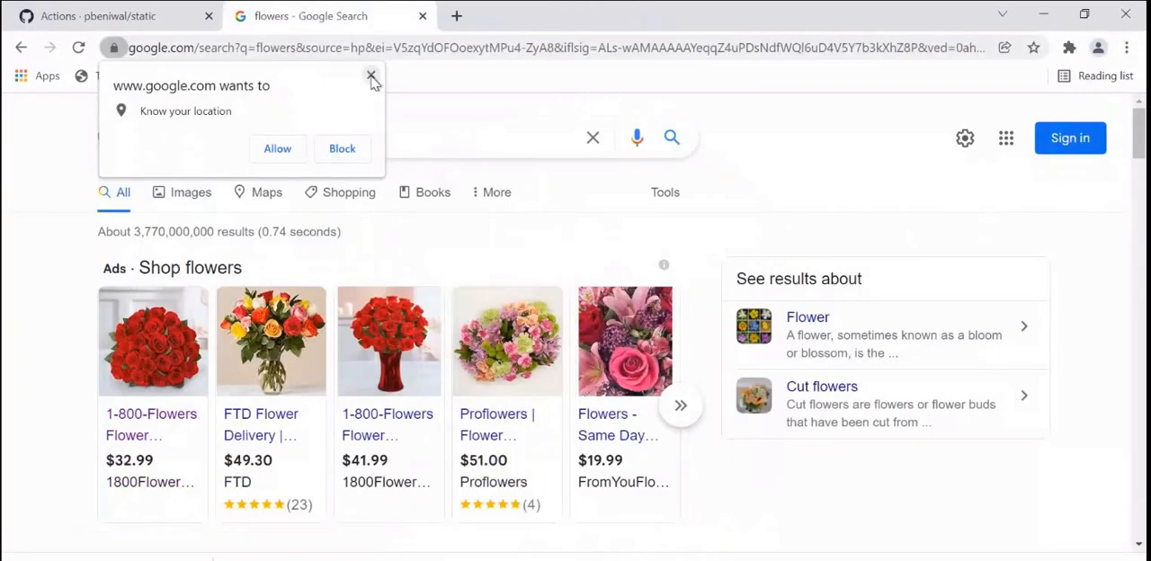
- Dismiss the location prompt, search 'garden', and save the Olle metal raised bed photo
left_click(371, 75)
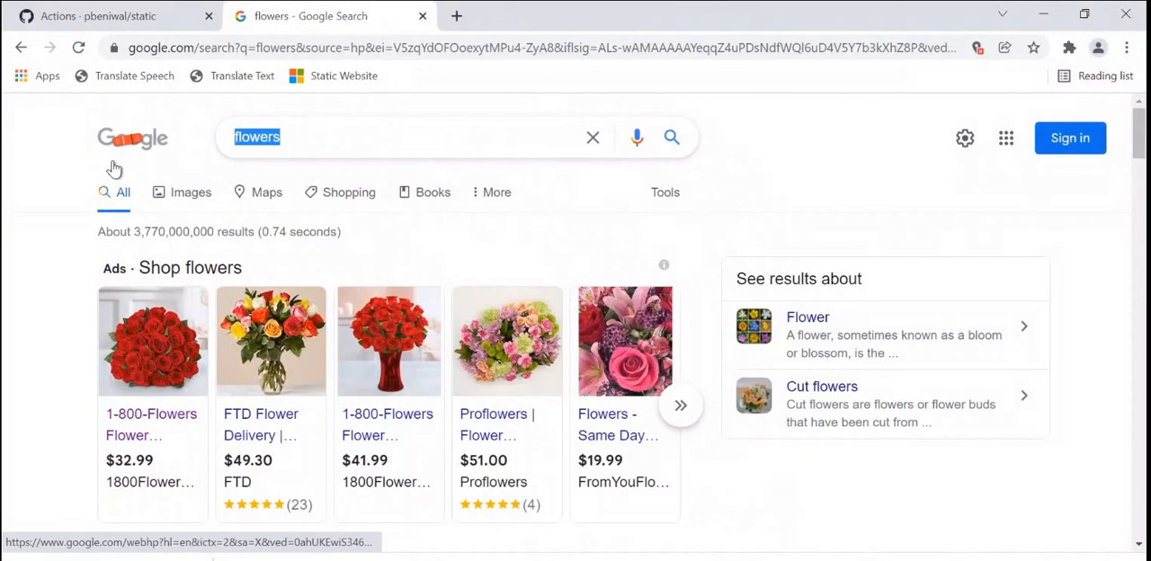
type("garden")
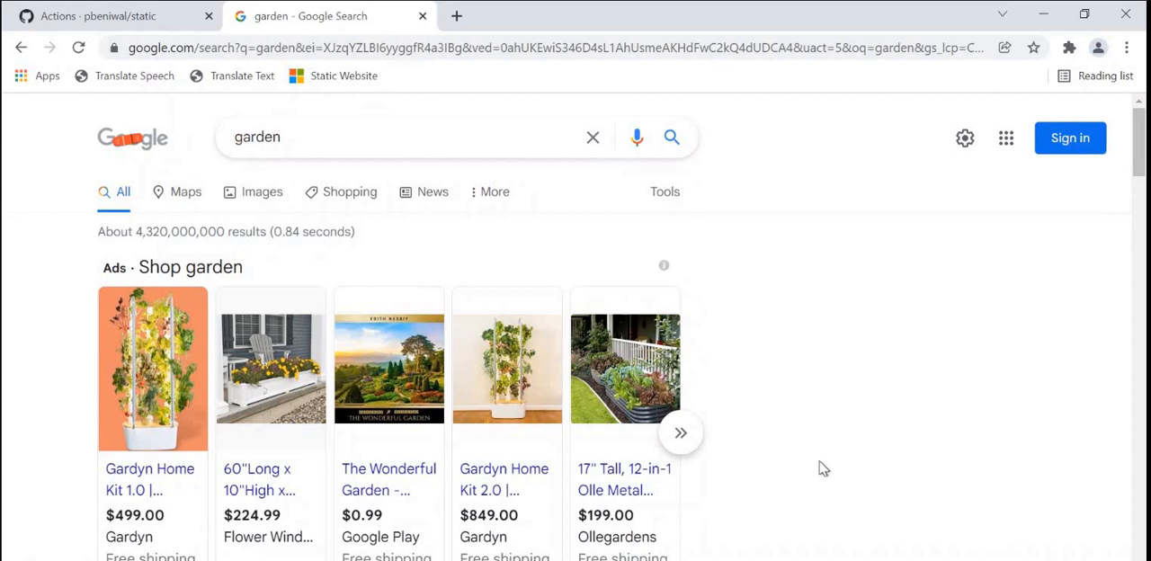
scroll("down", 3)
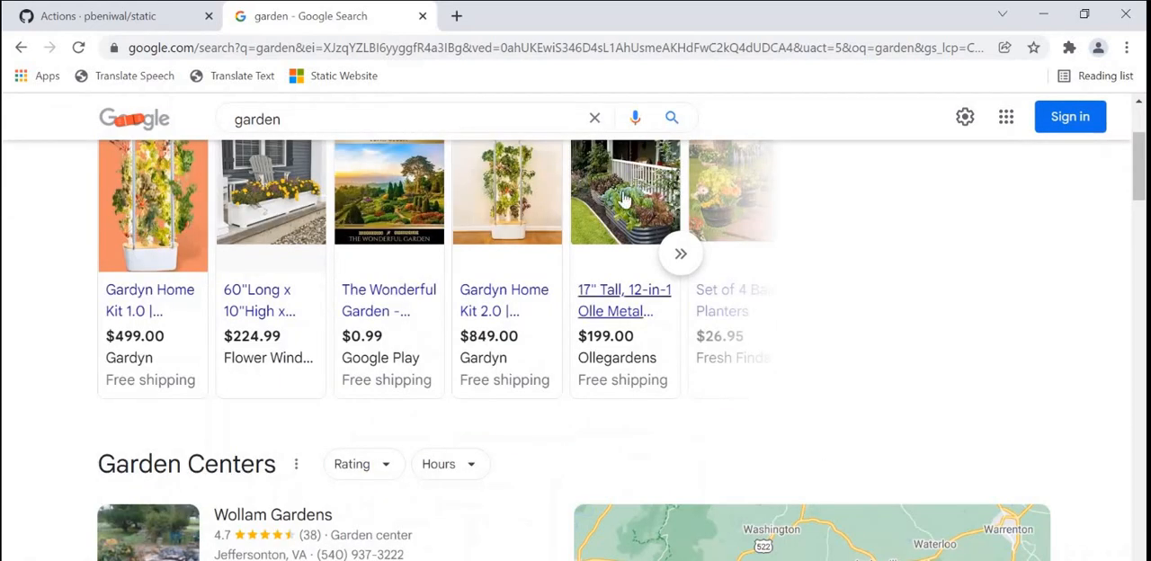
left_click(624, 300)
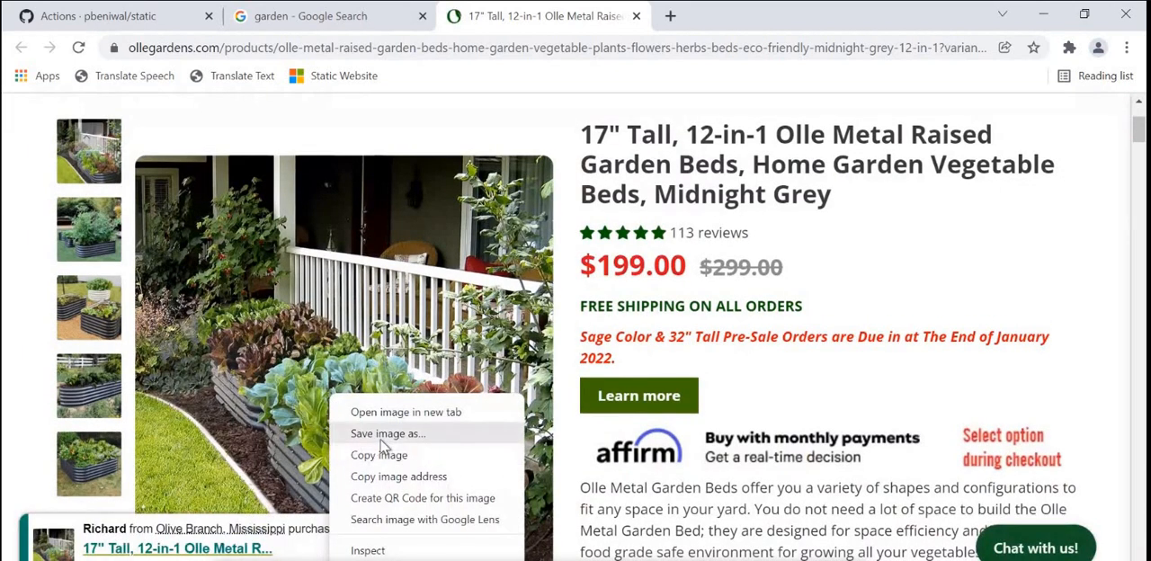
left_click(387, 433)
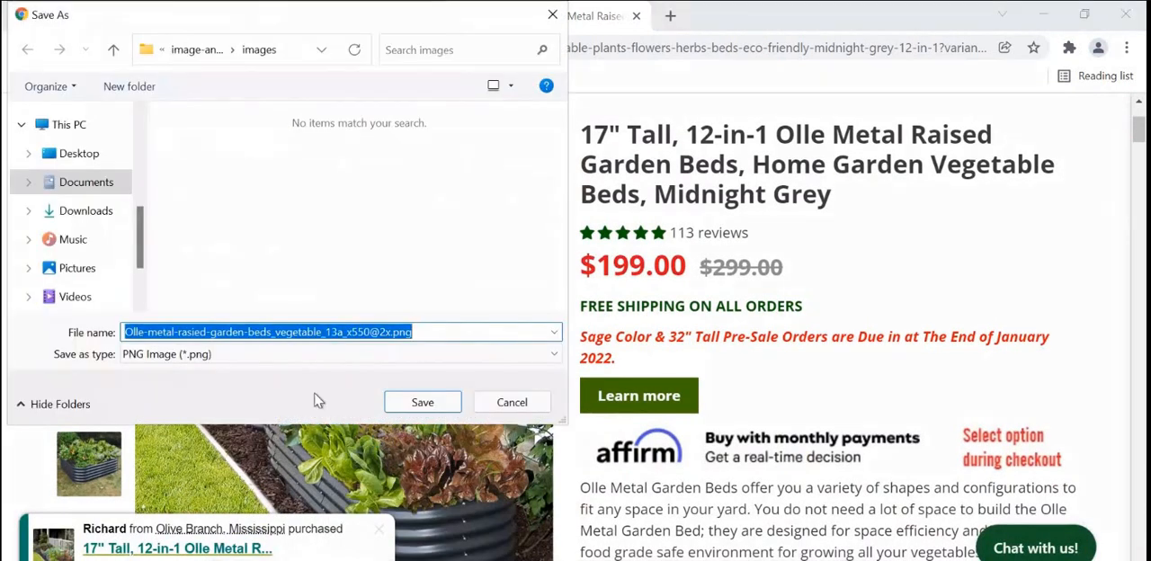
left_click(337, 353)
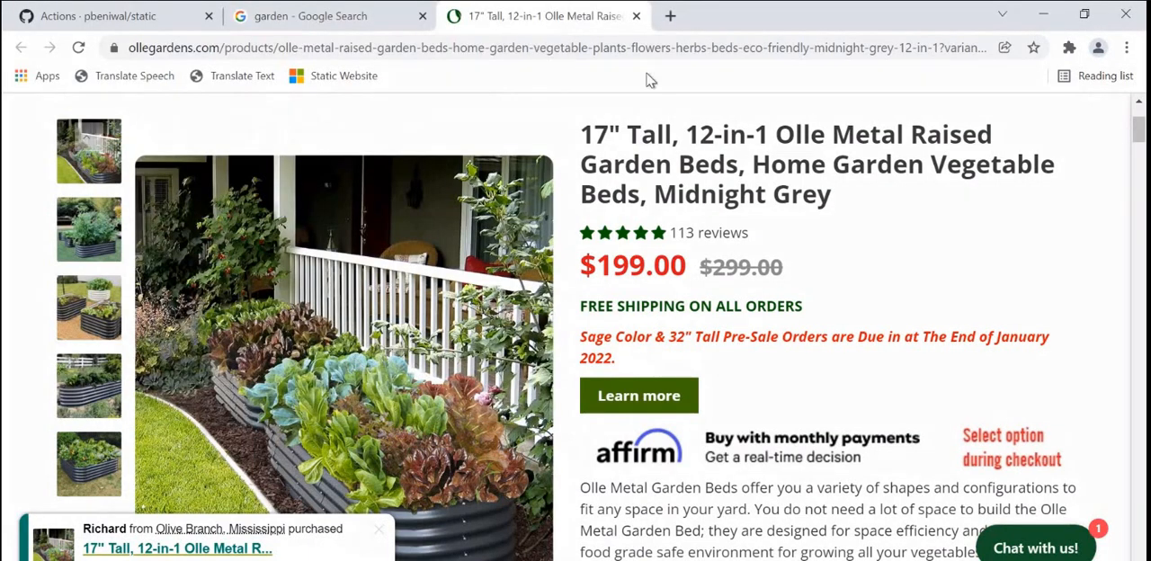
left_click(323, 17)
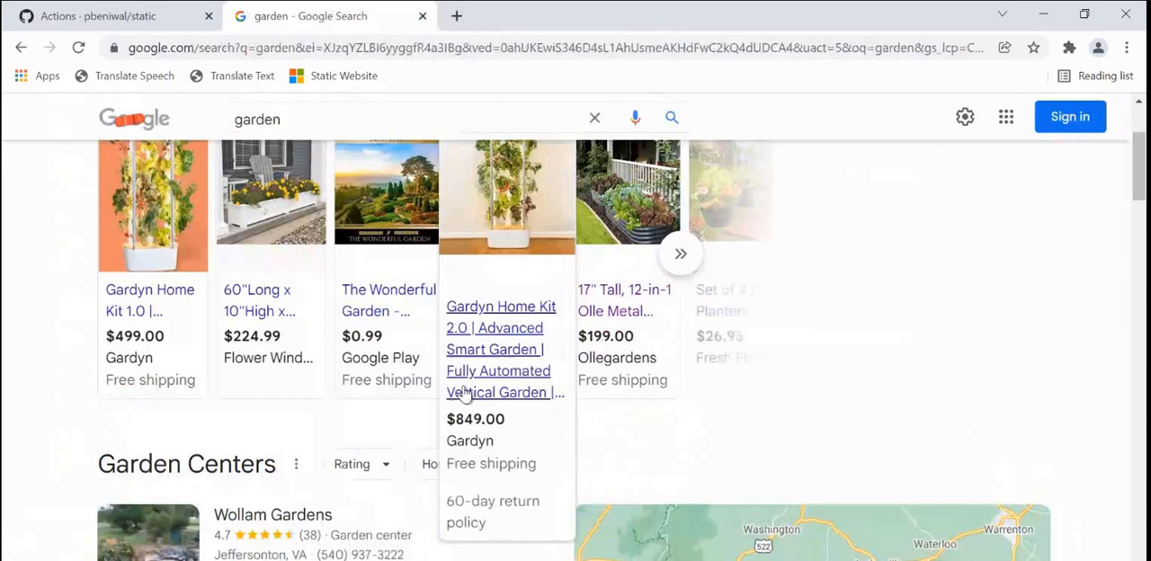
- Open the garden centers map listing and view Madison Gardens' details
scroll("down", 3)
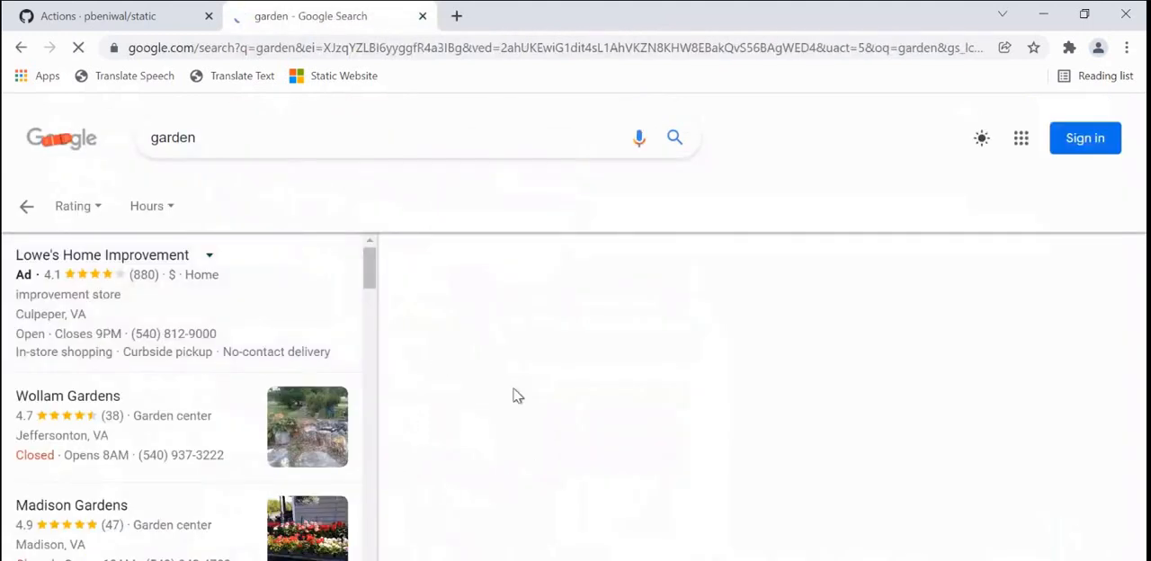
left_click(71, 504)
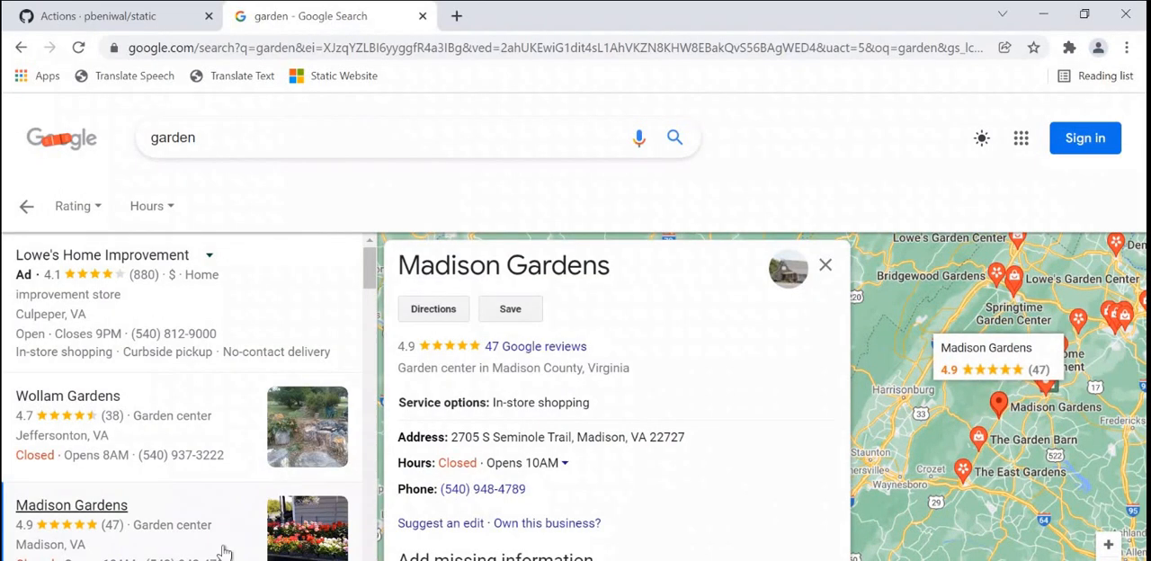
mouse_move(708, 50)
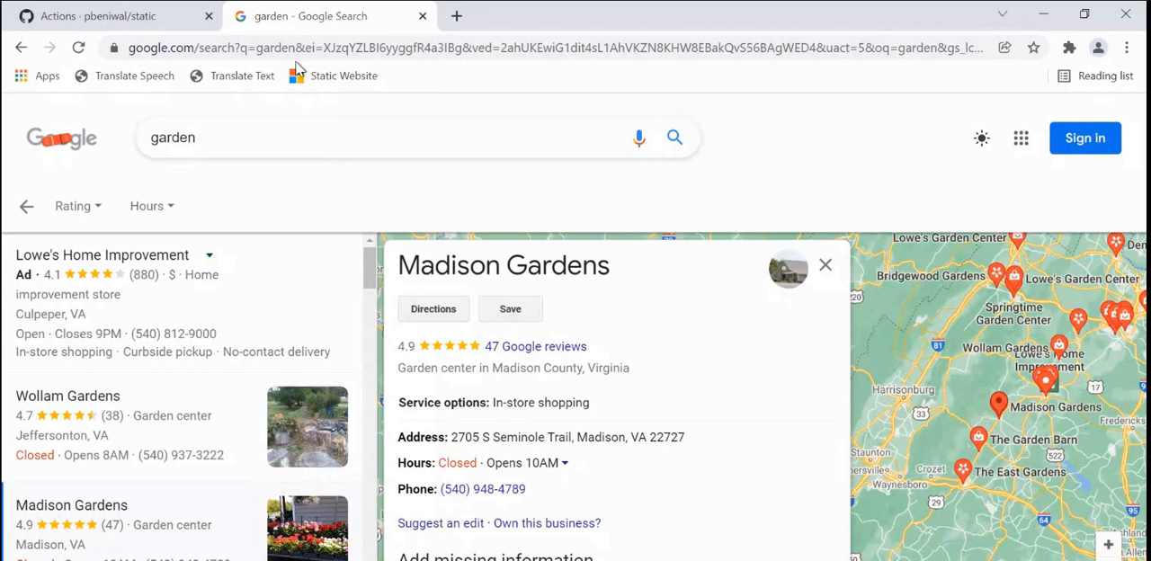
type("lawn")
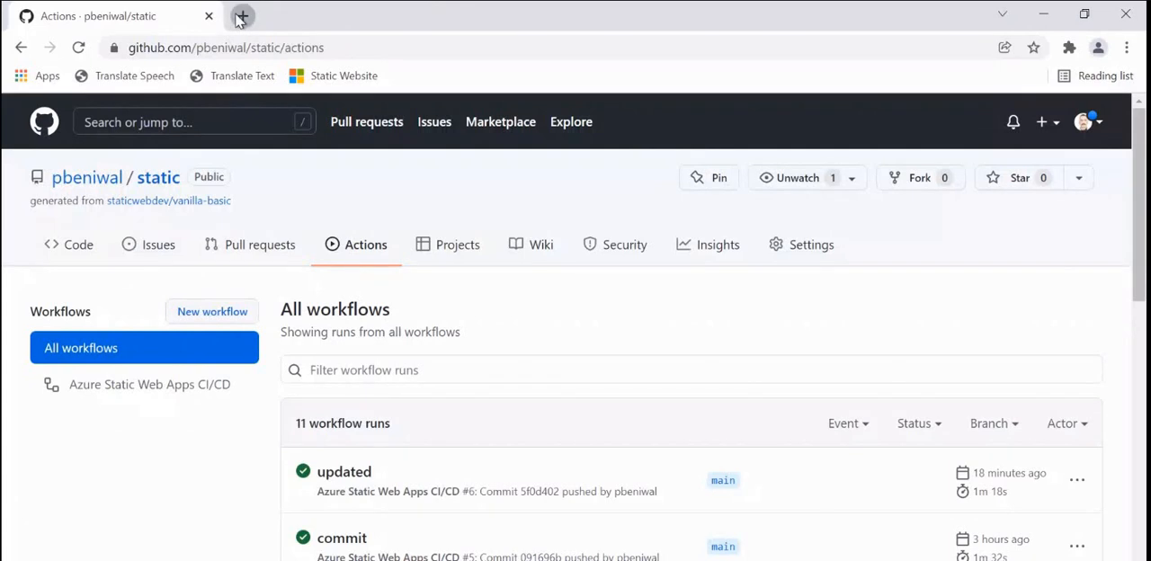
- Search Google Images for 'lawn' and start saving a lawn photo as download.jpg
left_click(241, 15)
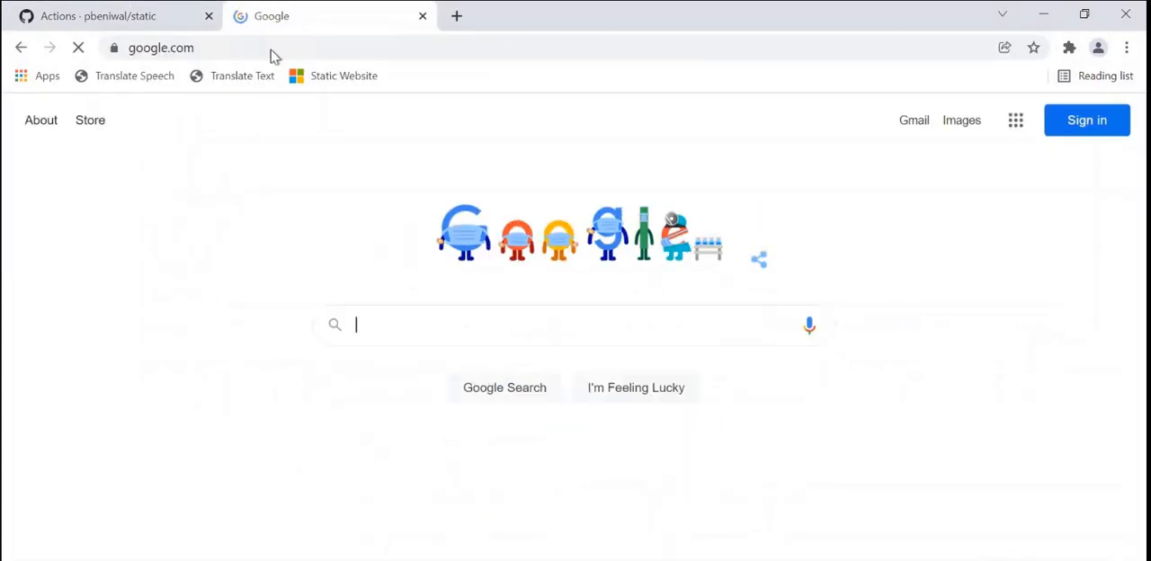
type("lawn")
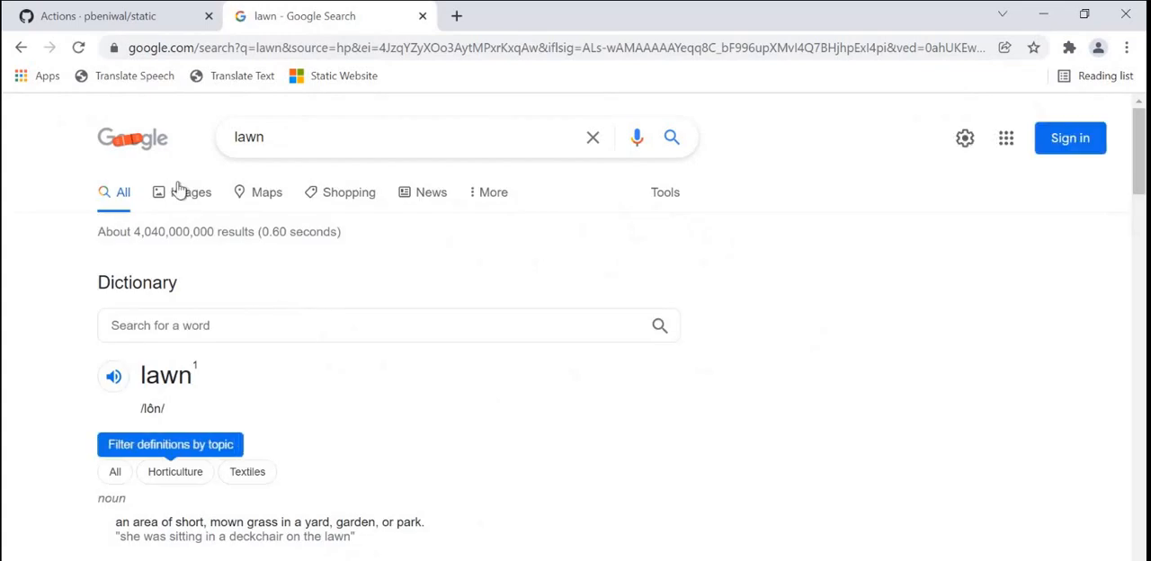
left_click(192, 191)
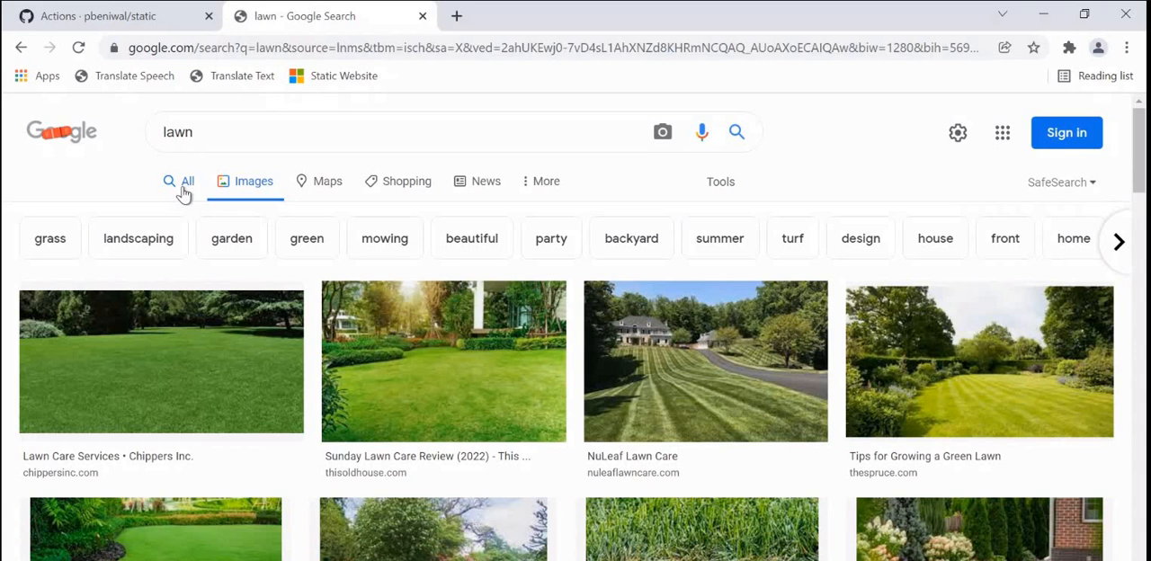
right_click(705, 360)
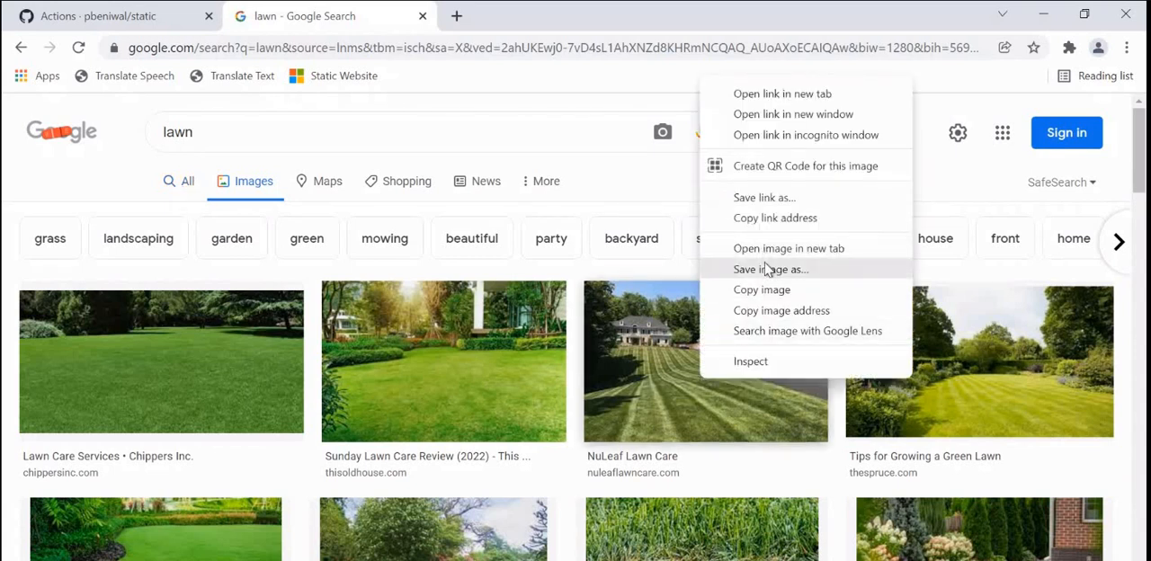
left_click(771, 269)
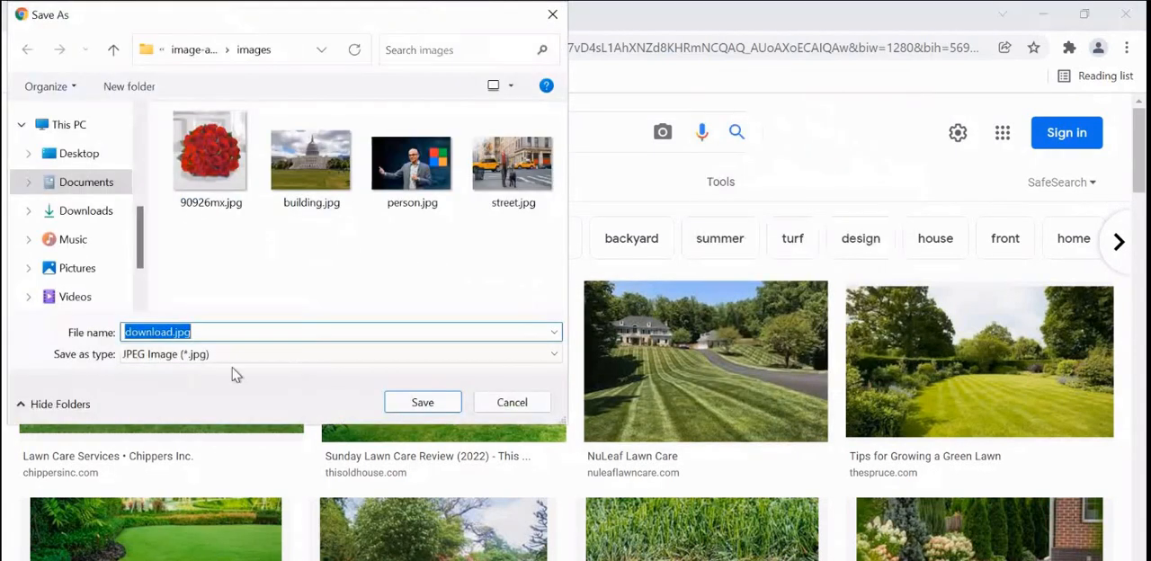
mouse_move(423, 402)
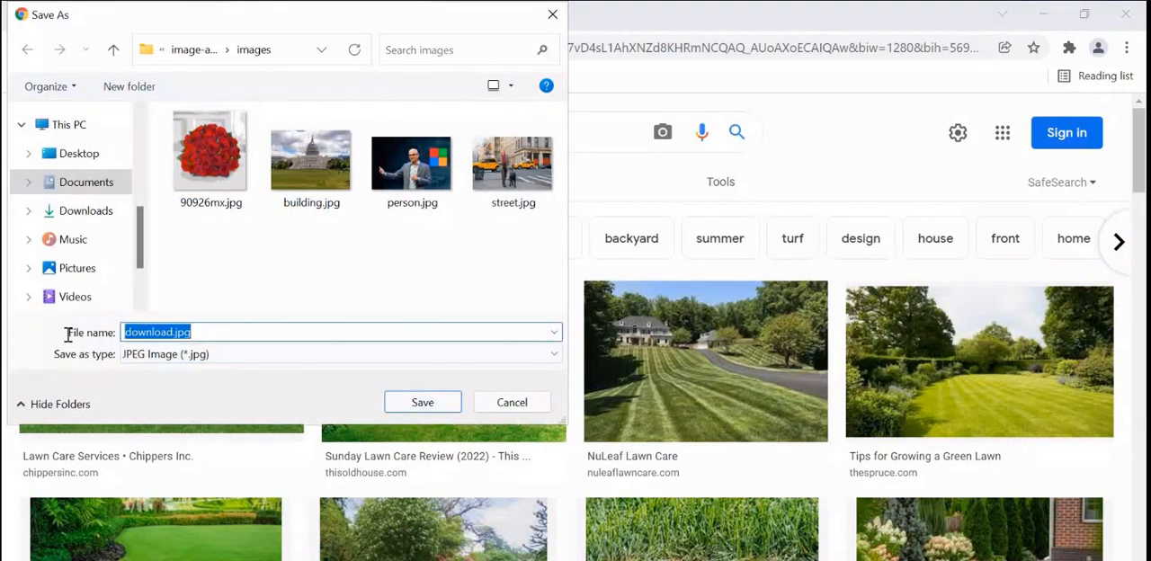
mouse_move(341, 412)
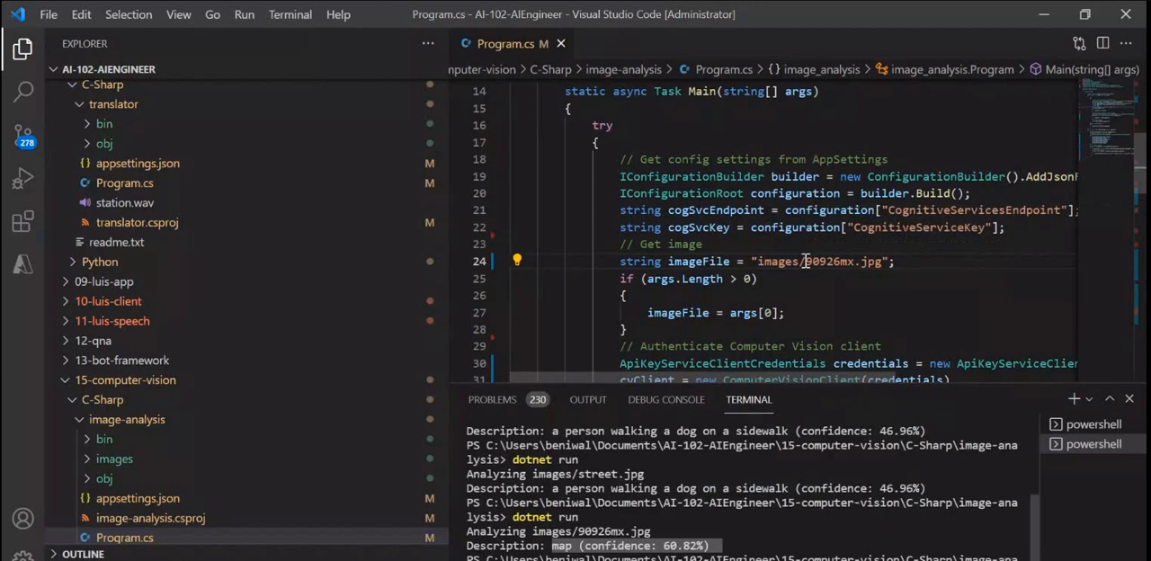
- Replace 90926mx.jpg with download.jpg in the Program.cs image path
double_click(832, 261)
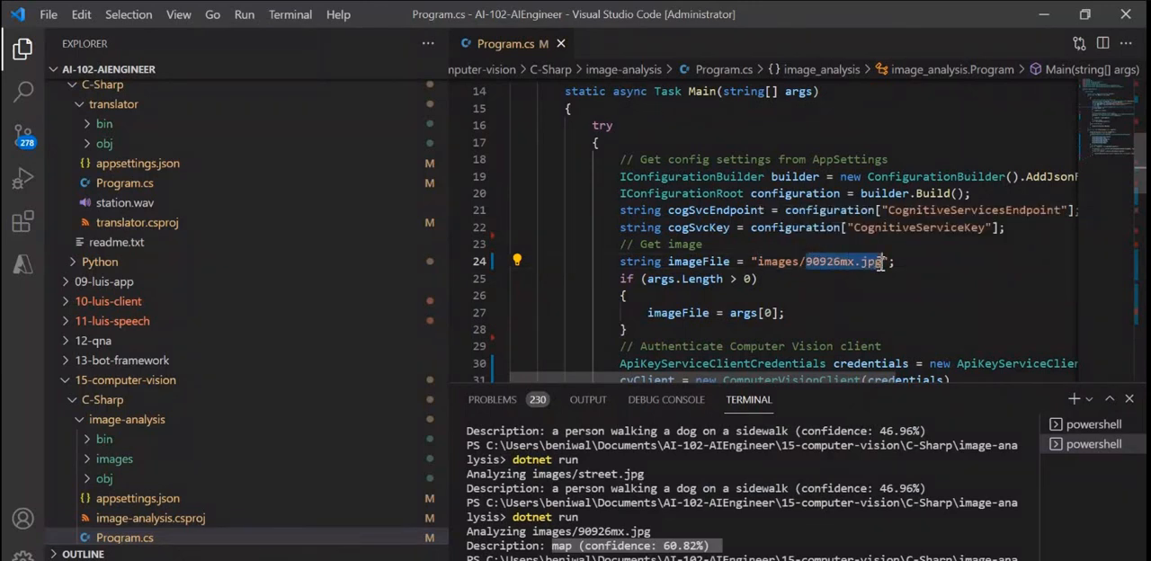
type("download.jpg")
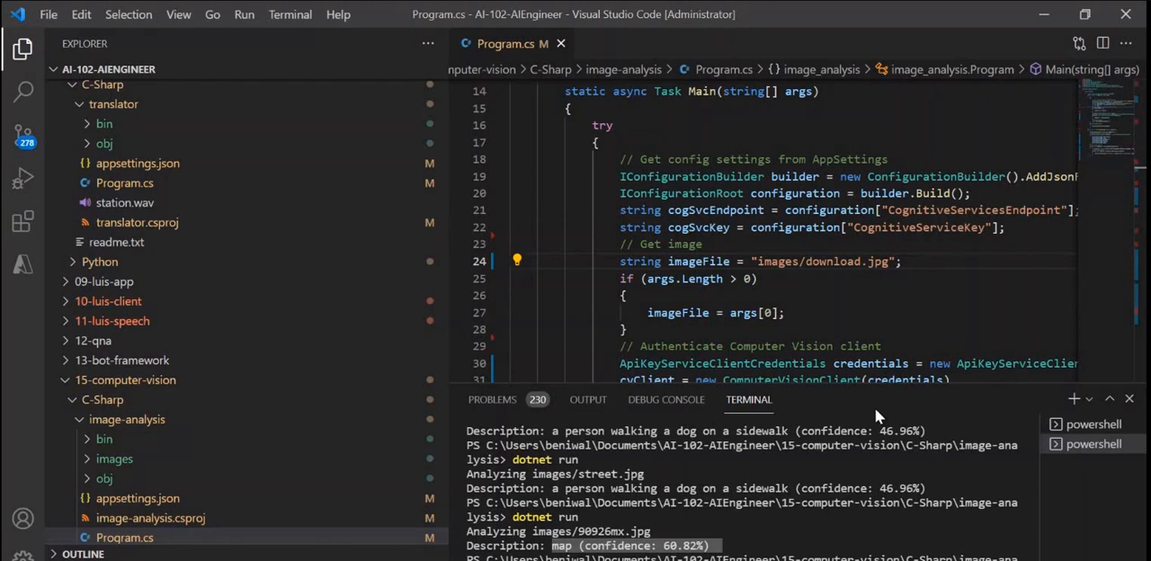
mouse_move(851, 538)
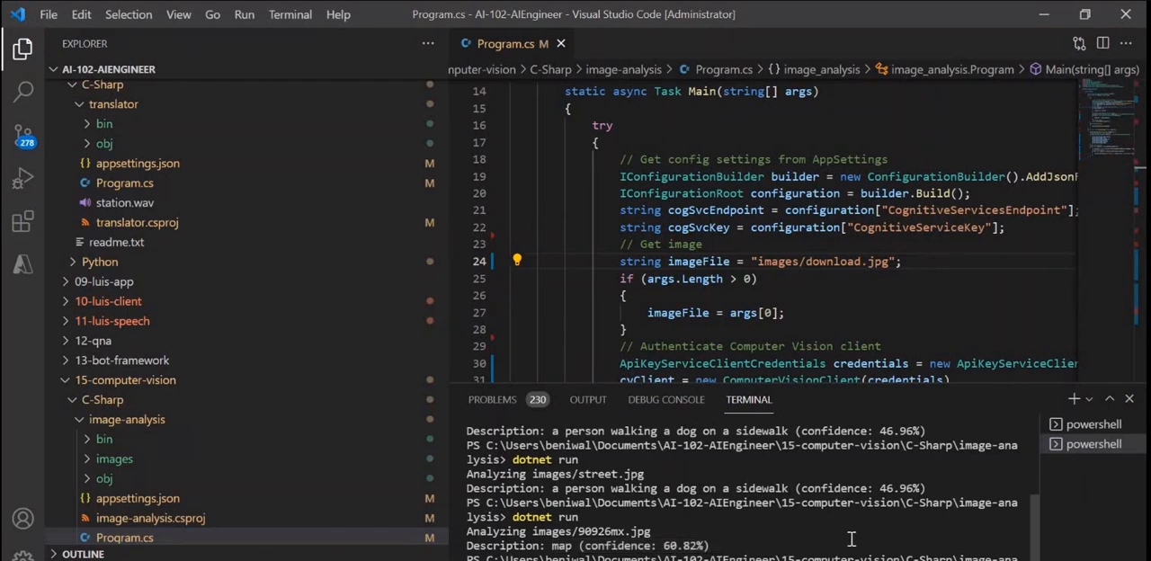
scroll("down", 3)
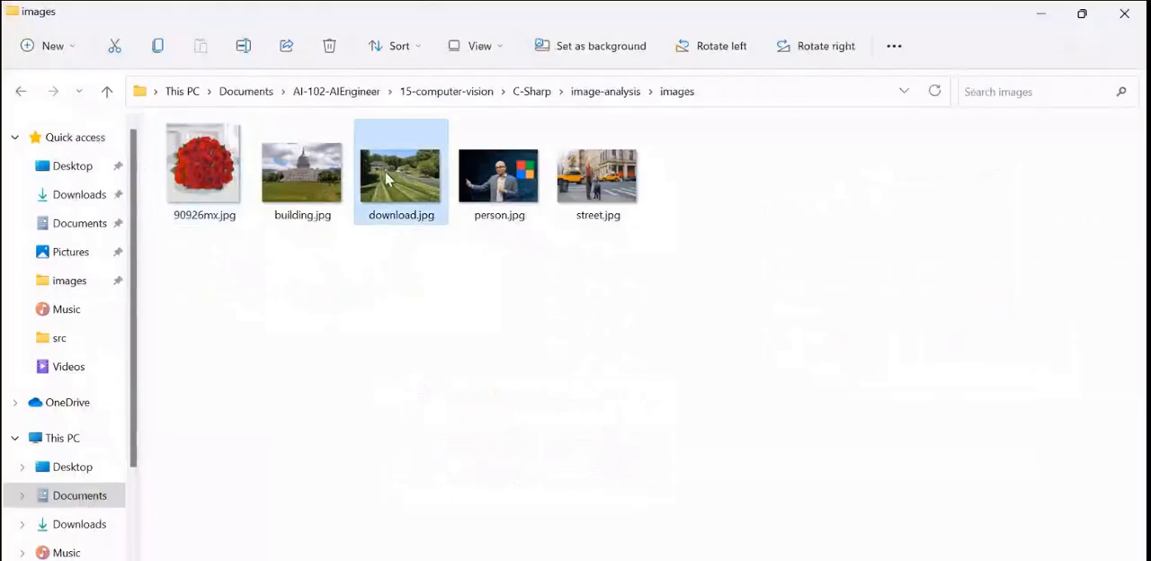
- Preview the download.jpg lawn photo, then return to Visual Studio Code
double_click(400, 171)
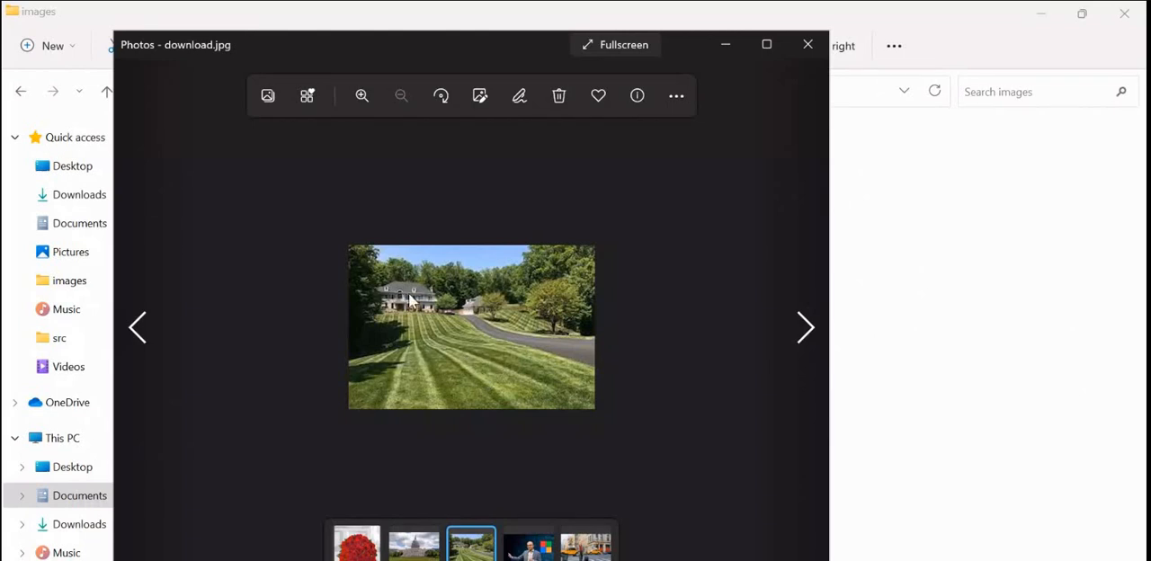
left_click(807, 44)
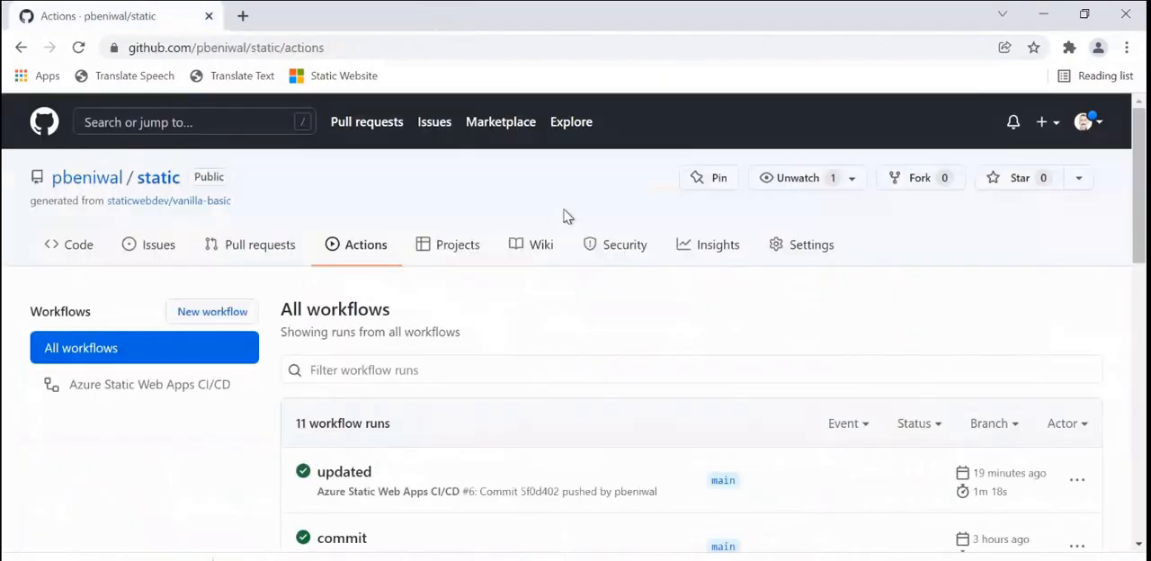
key("alt+tab")
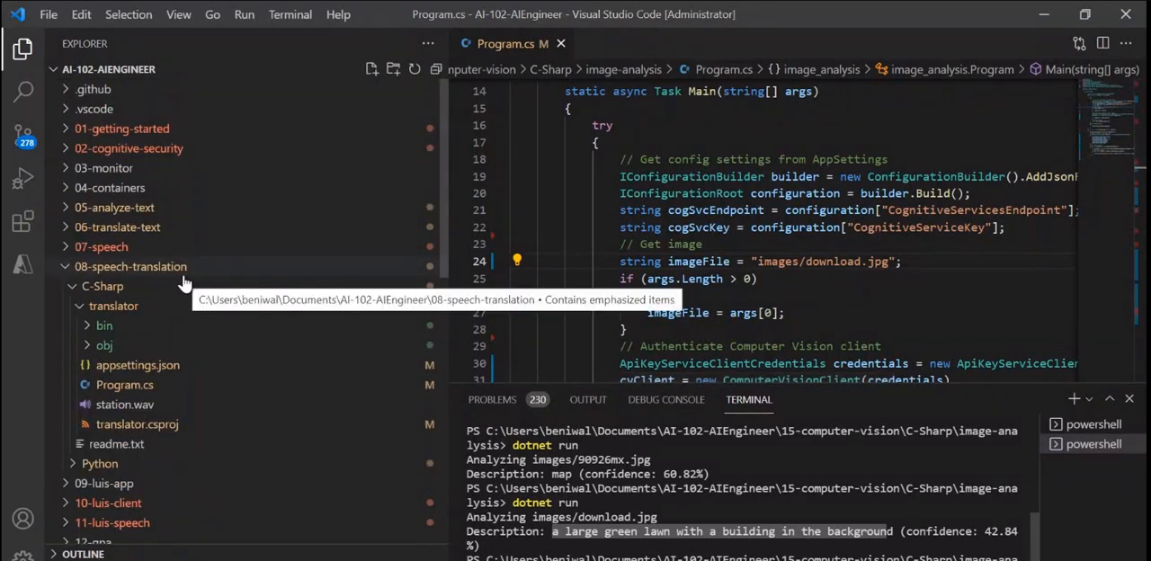
mouse_move(161, 301)
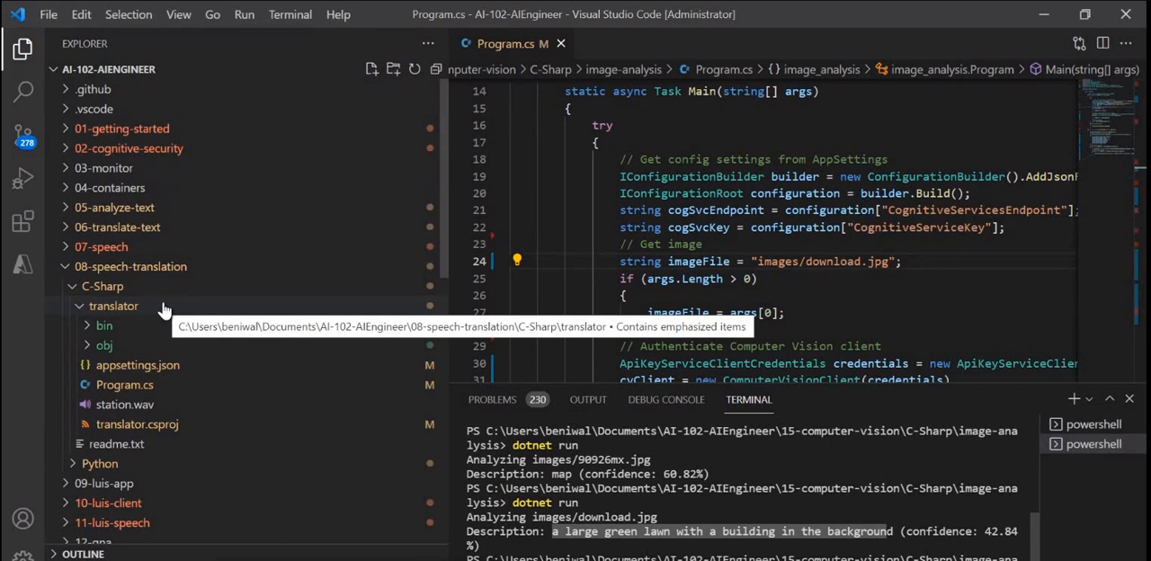
mouse_move(163, 310)
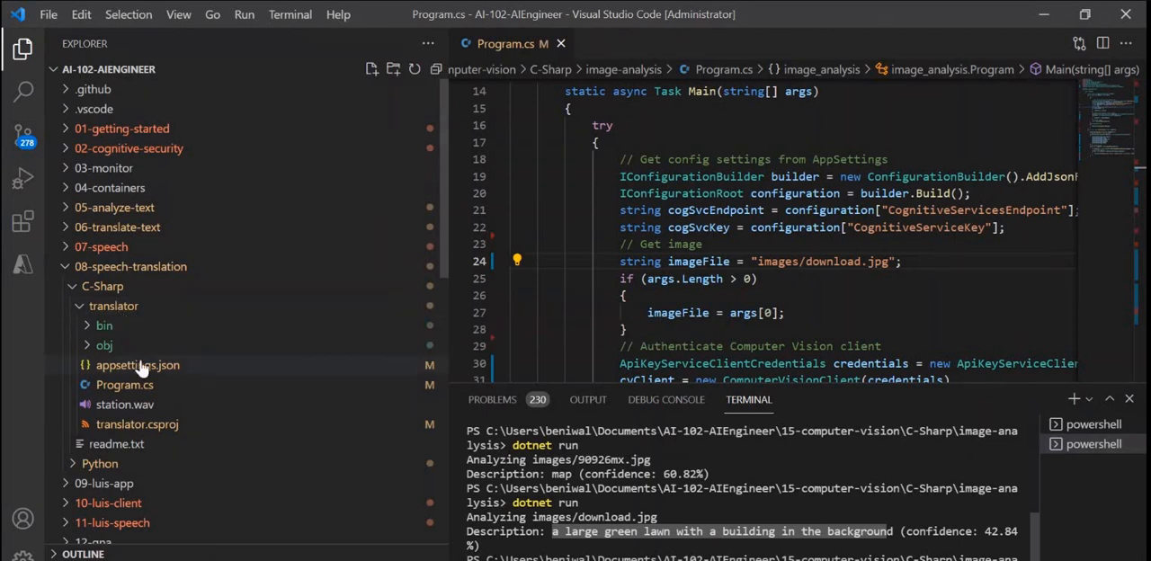
mouse_move(139, 414)
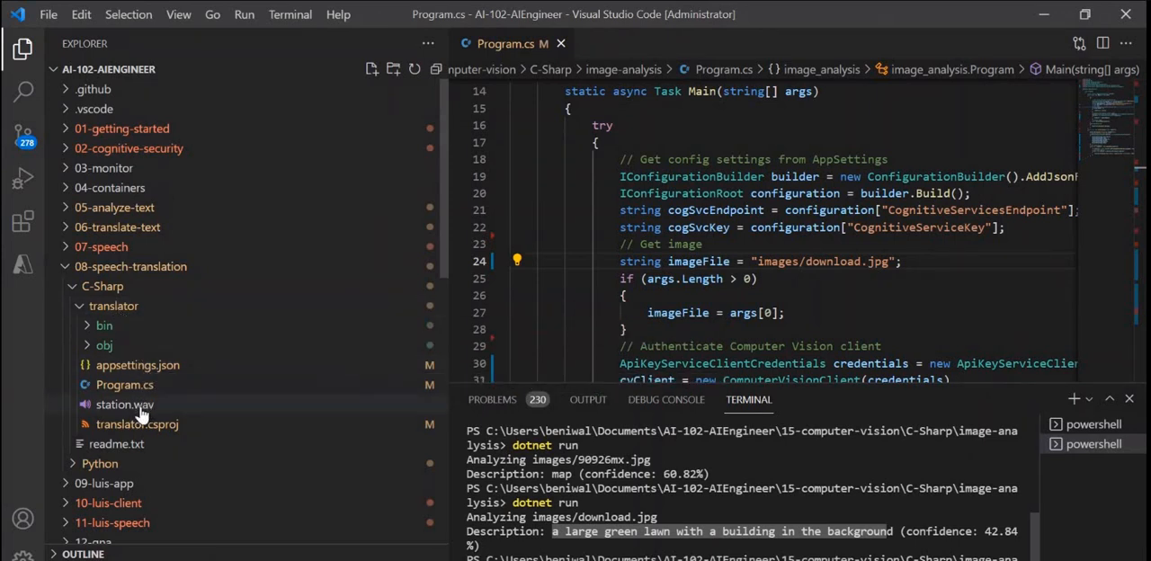
mouse_move(125, 404)
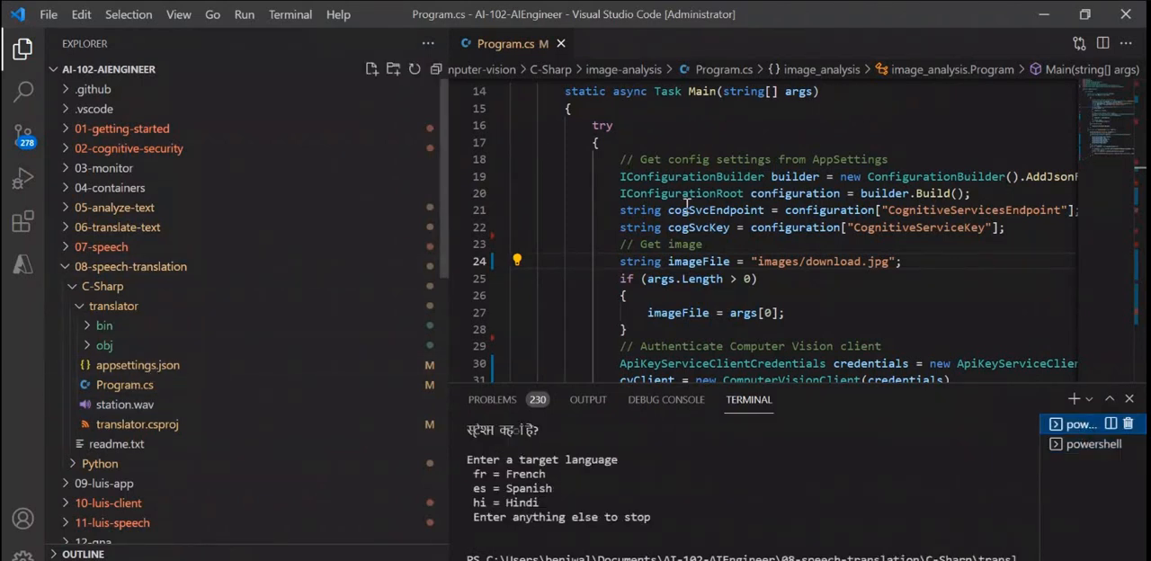
- Open the translator's Program.cs and review its fr, es and hi target-language setup
left_click(560, 43)
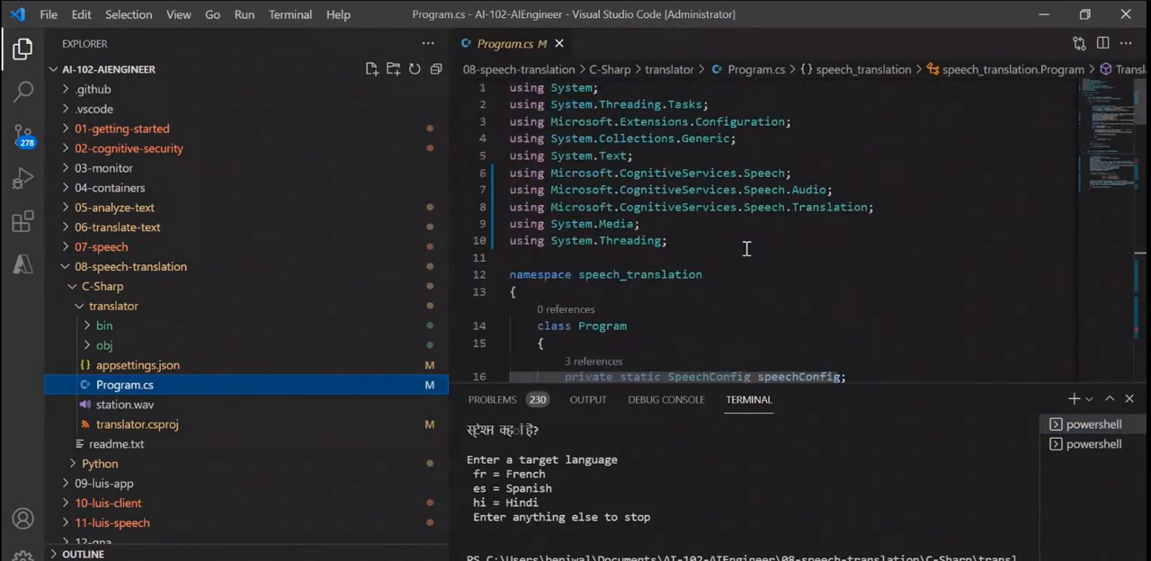
scroll("down", 3)
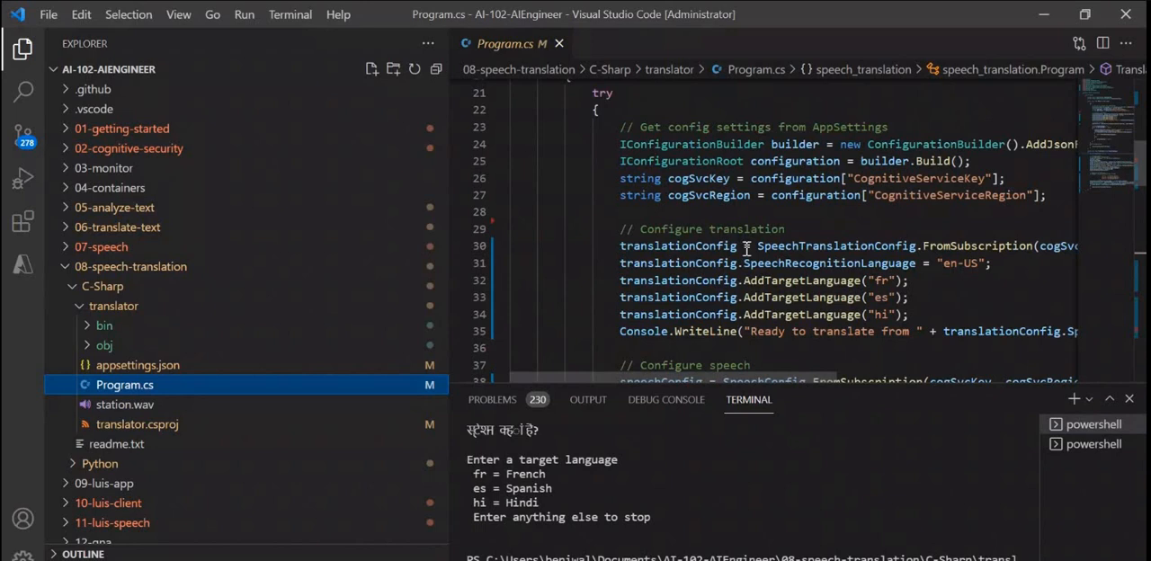
mouse_move(920, 279)
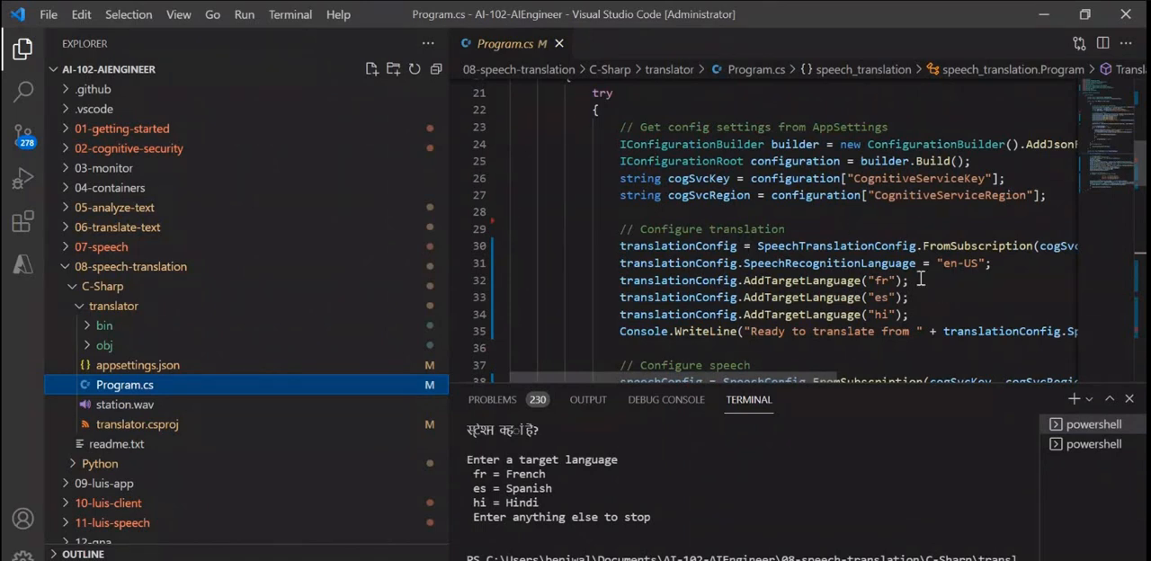
scroll("down", 3)
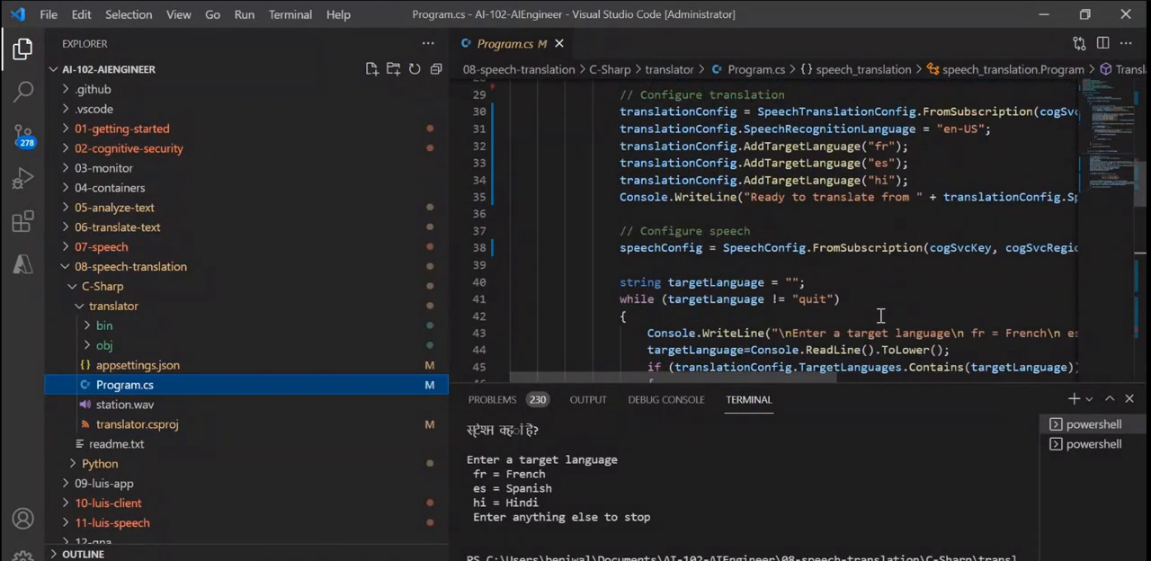
scroll("down", 3)
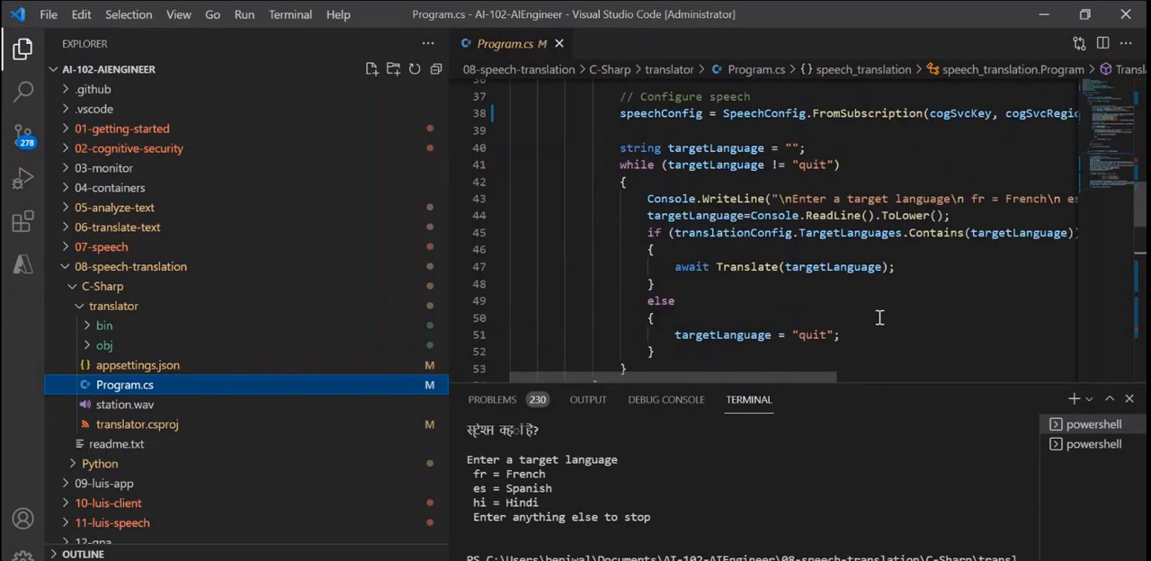
scroll("up", 3)
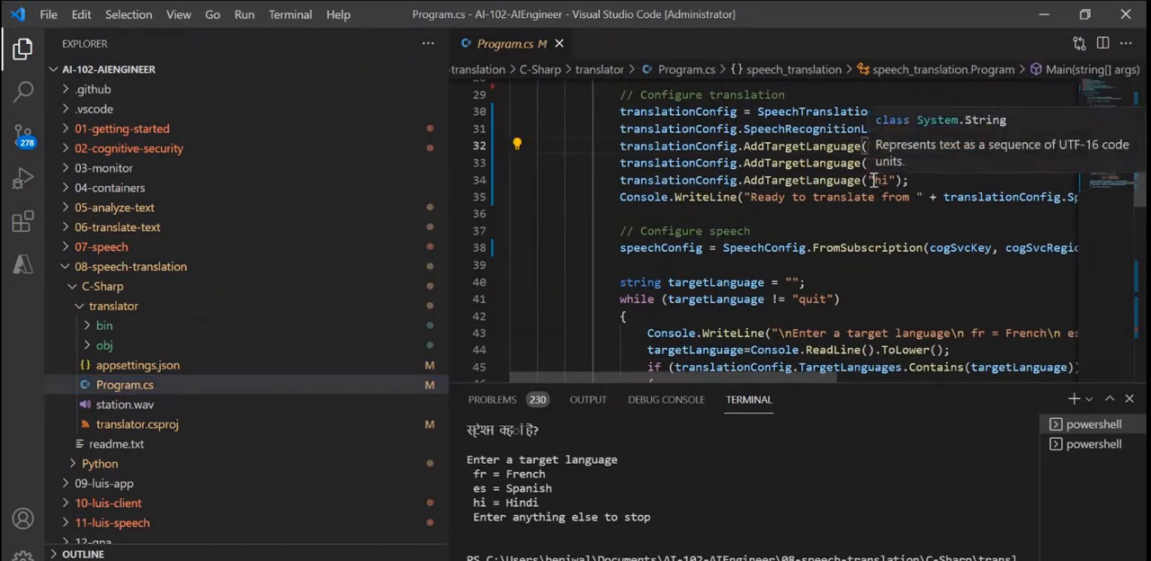
mouse_move(764, 503)
type("dotnet run")
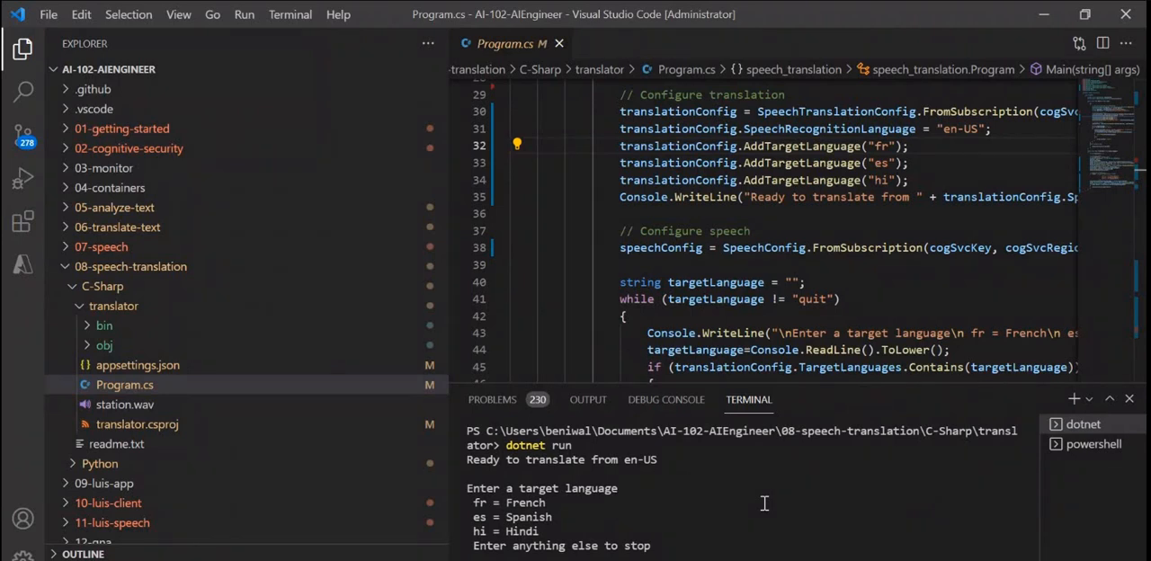
- Enter 'hi' at the translator prompt and scroll through Program.cs
type("hi")
type("no")
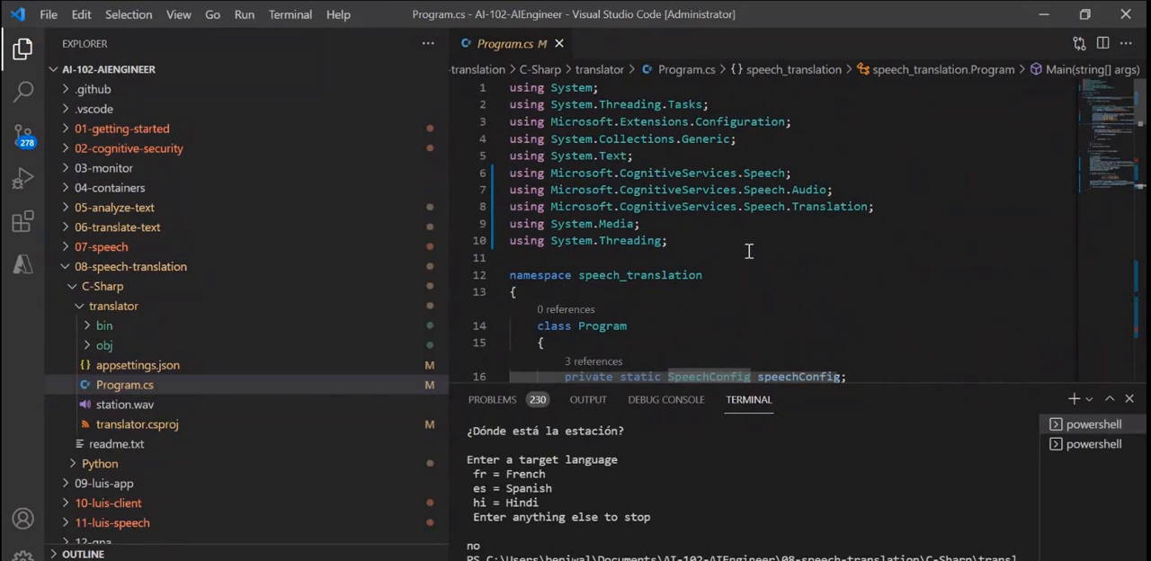
mouse_move(741, 229)
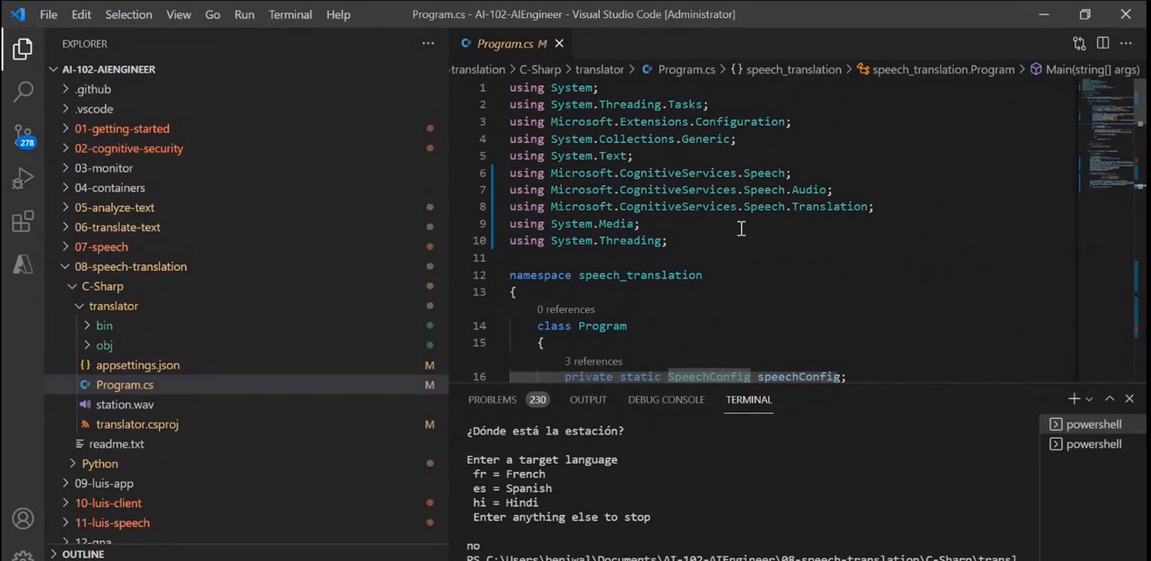
mouse_move(735, 240)
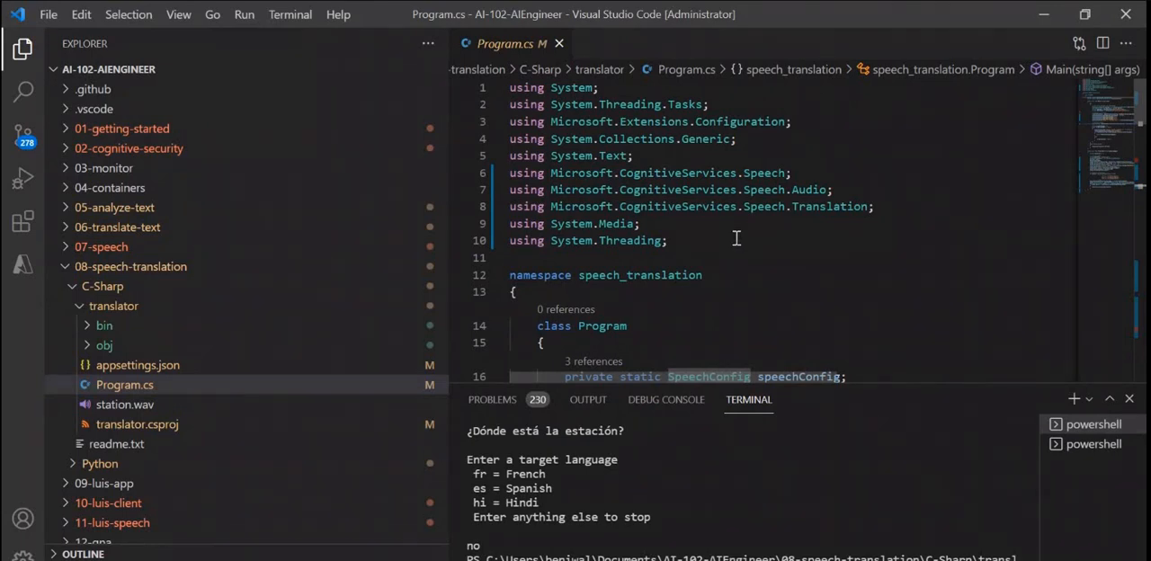
mouse_move(720, 268)
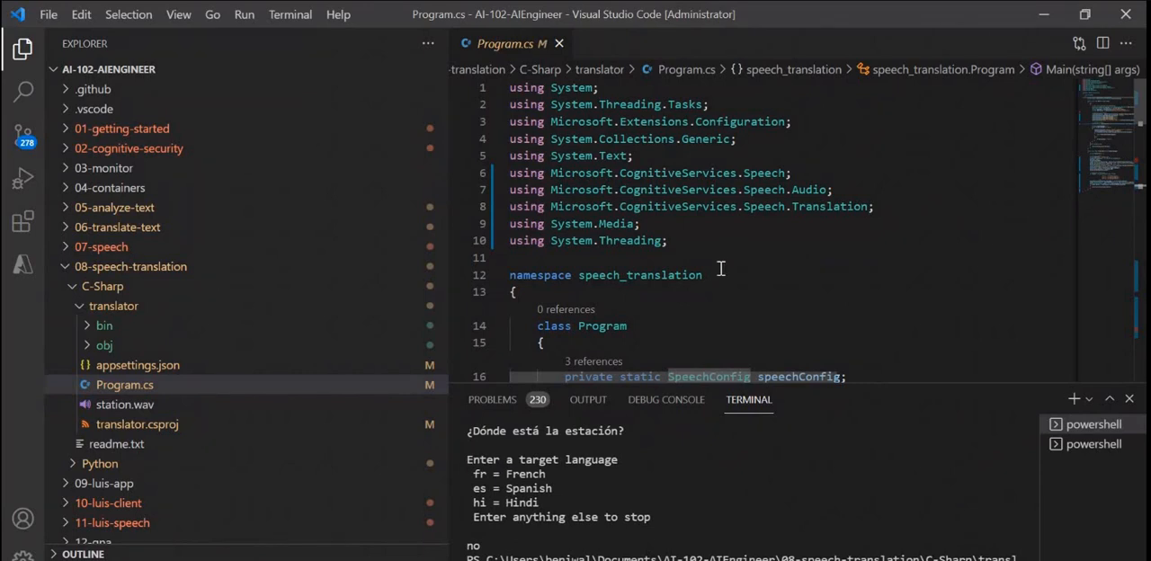
scroll("down", 3)
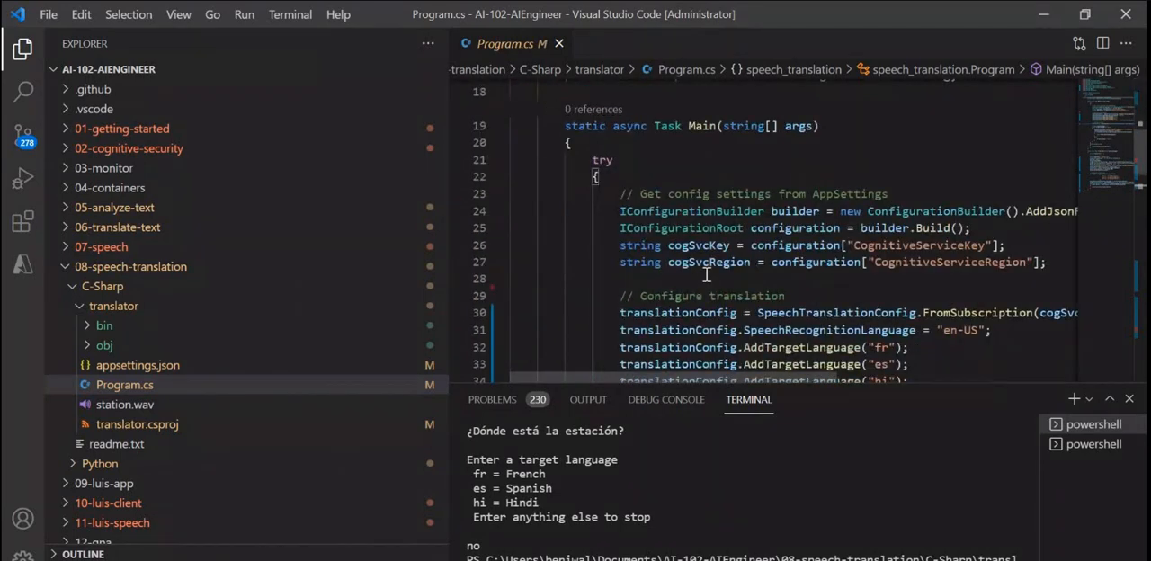
mouse_move(706, 283)
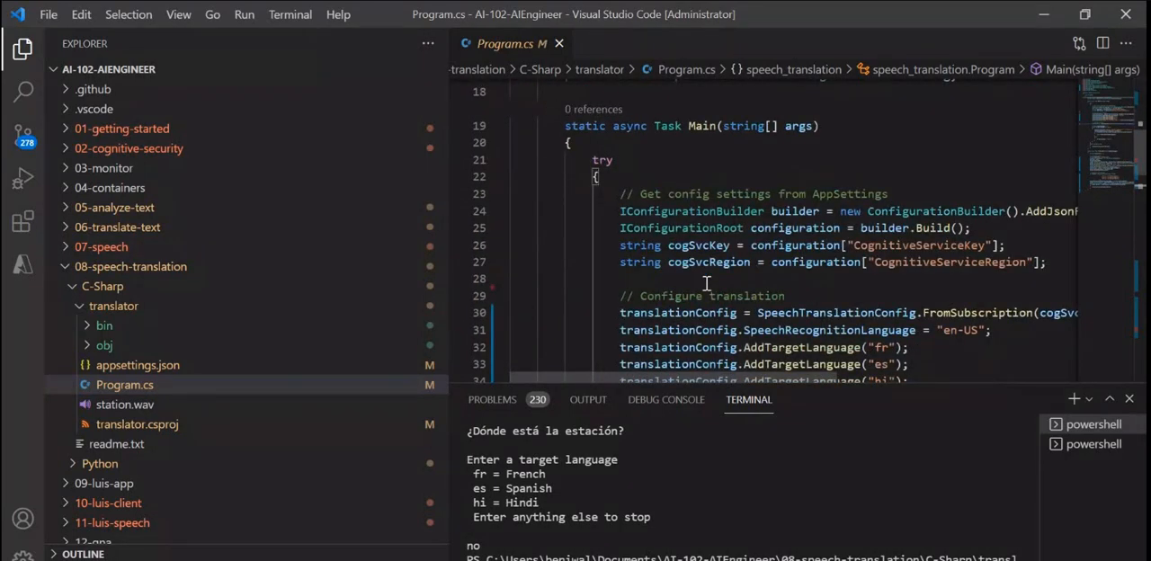